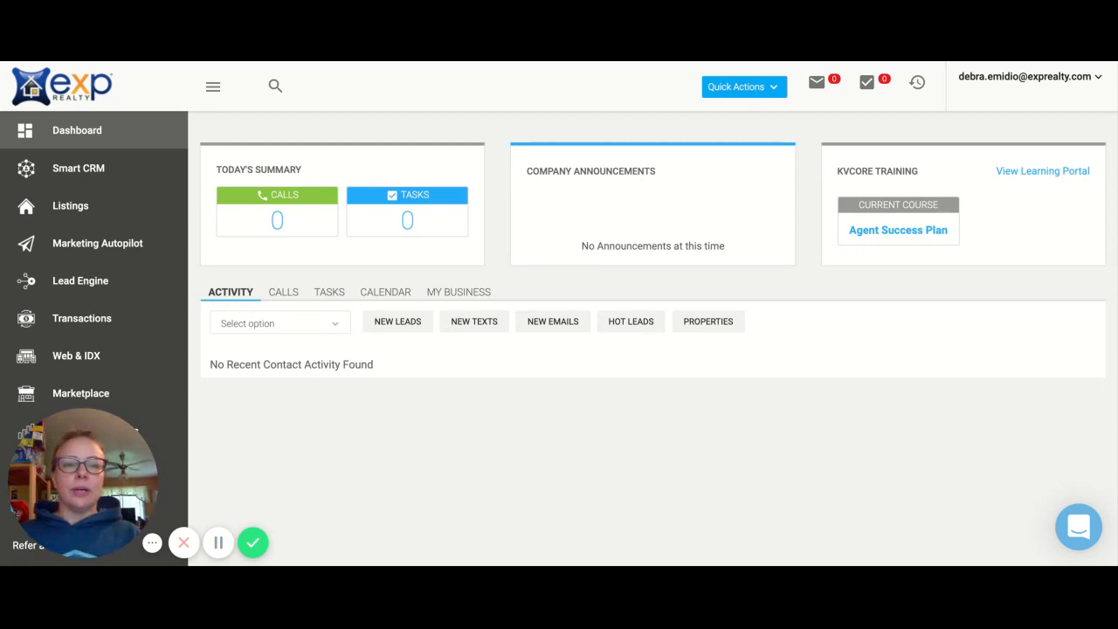
Step: Open the account email dropdown at top right to reach My Profile
{"action": "left_click", "coordinate": [1026, 77]}
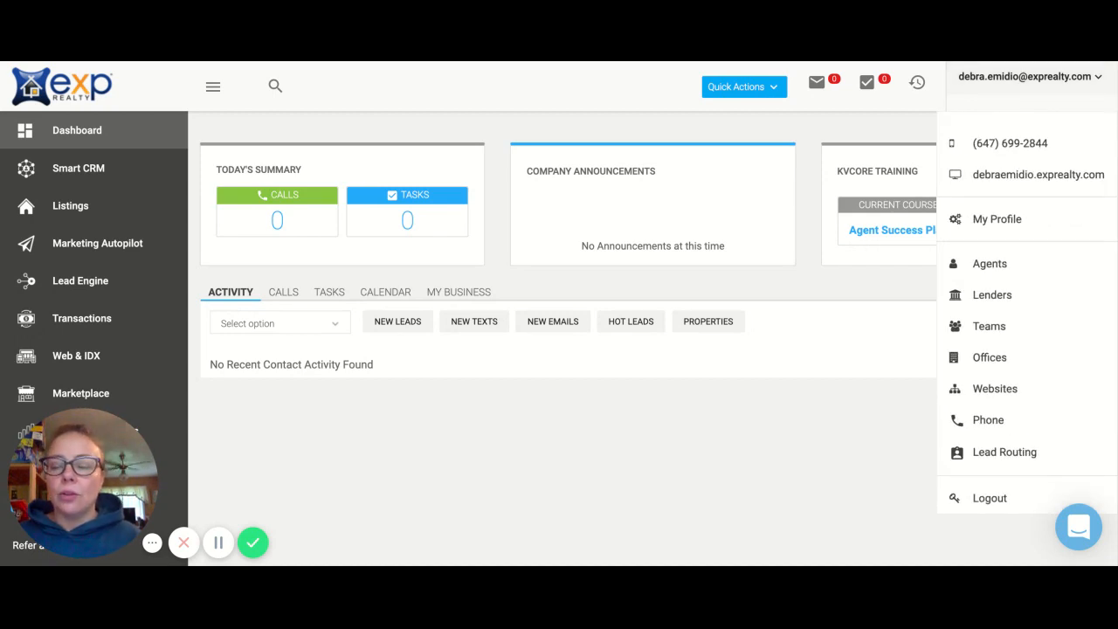
{"action": "mouse_move", "coordinate": [983, 85]}
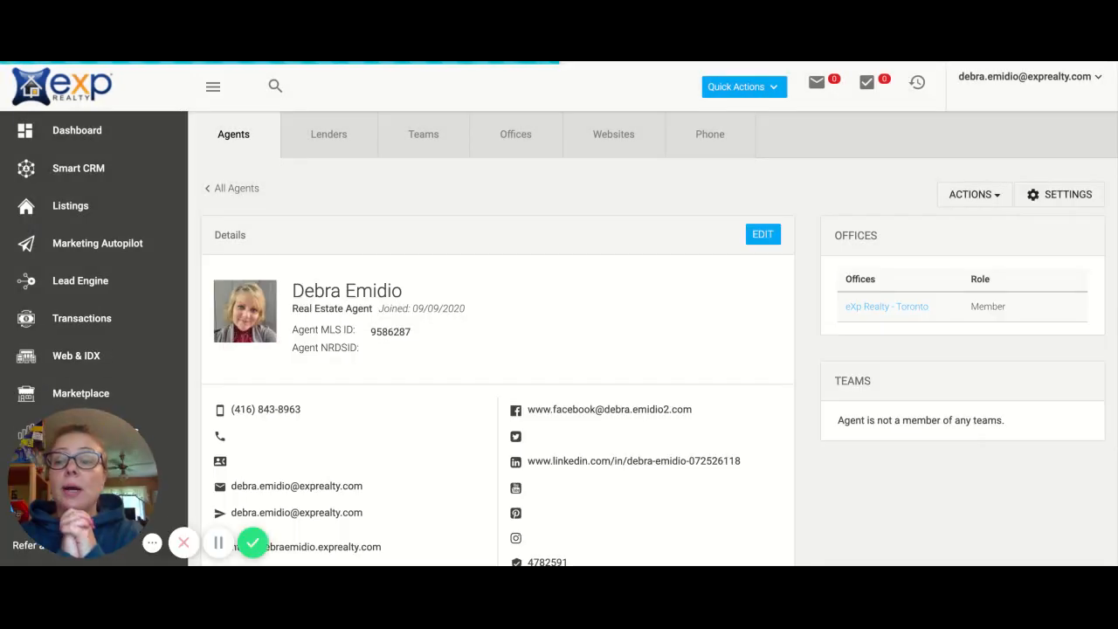
{"action": "scroll", "scroll_direction": "down", "scroll_amount": 3}
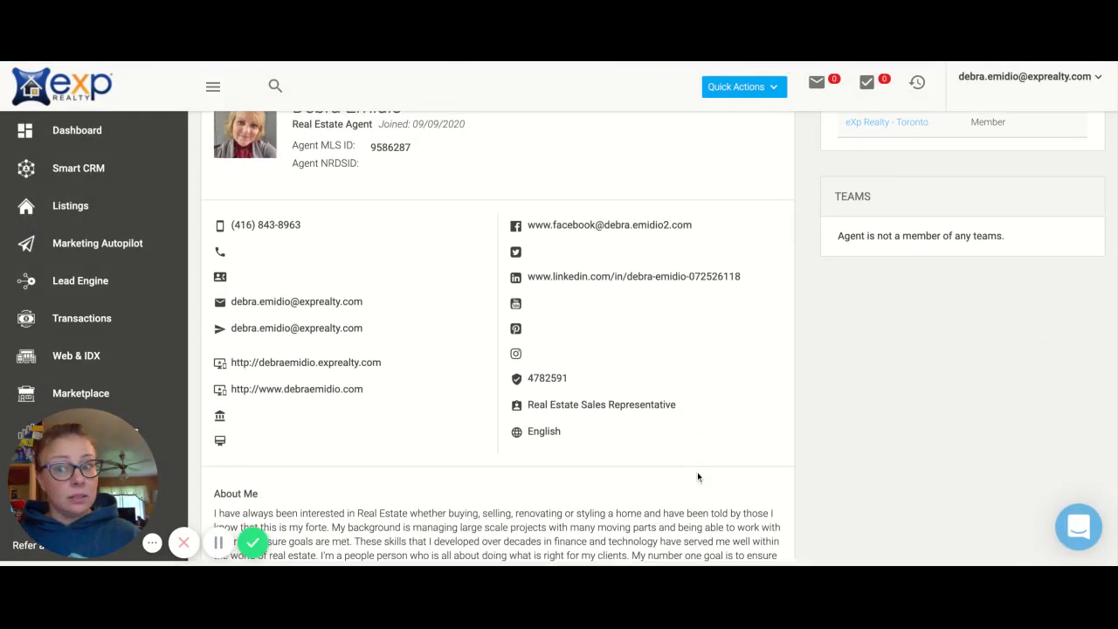
{"action": "scroll", "scroll_direction": "up", "scroll_amount": 3}
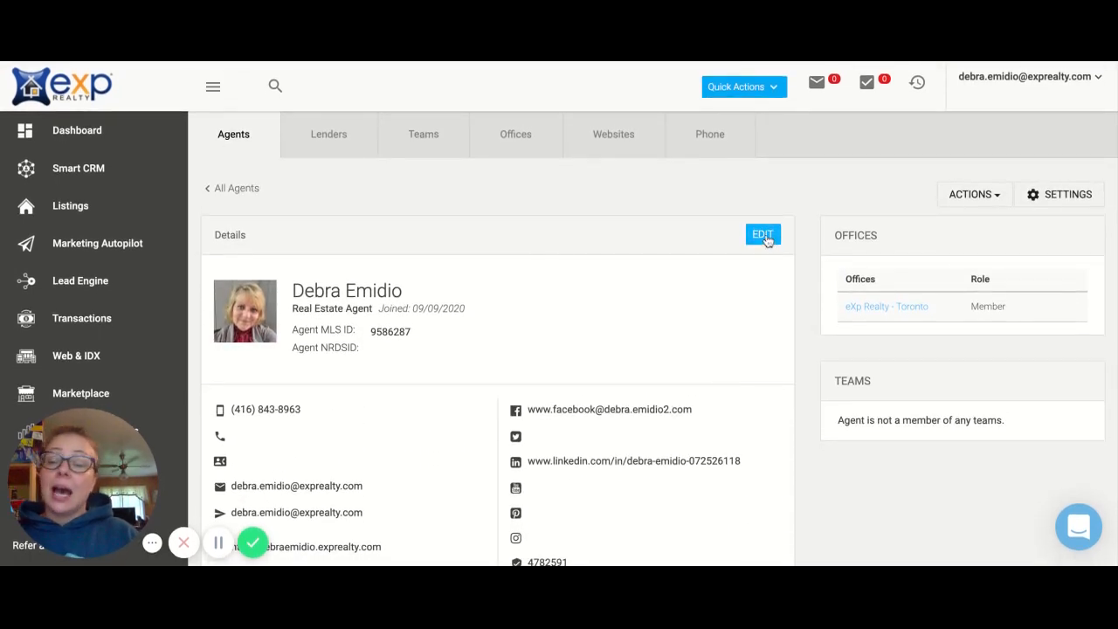
{"action": "mouse_move", "coordinate": [742, 282]}
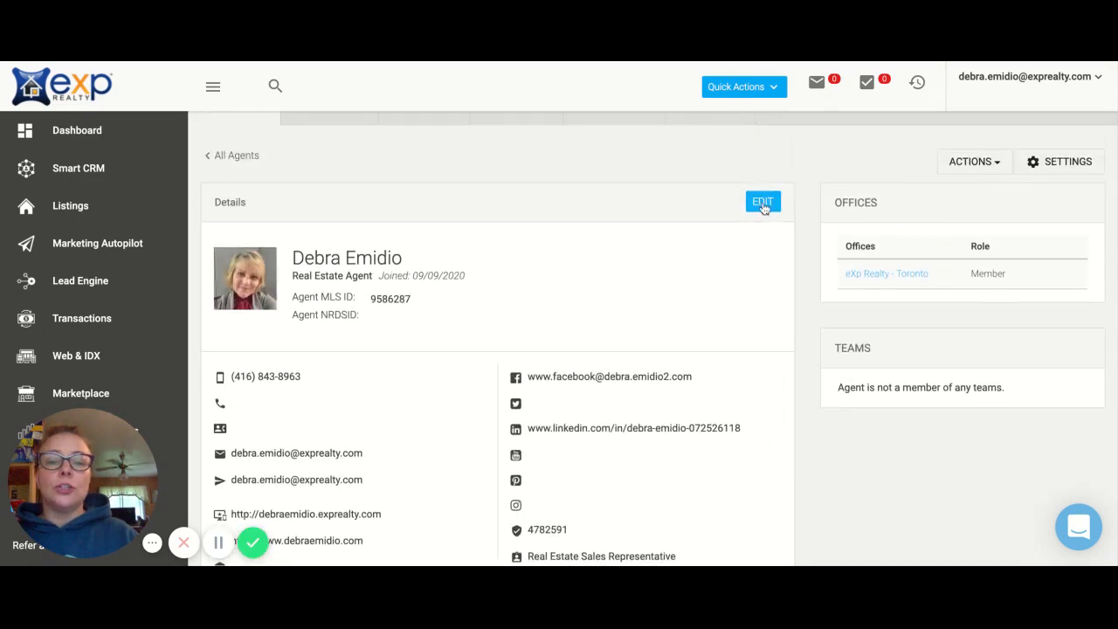
Step: Edit the Details panel, review the profile form, and save it
{"action": "left_click", "coordinate": [762, 202]}
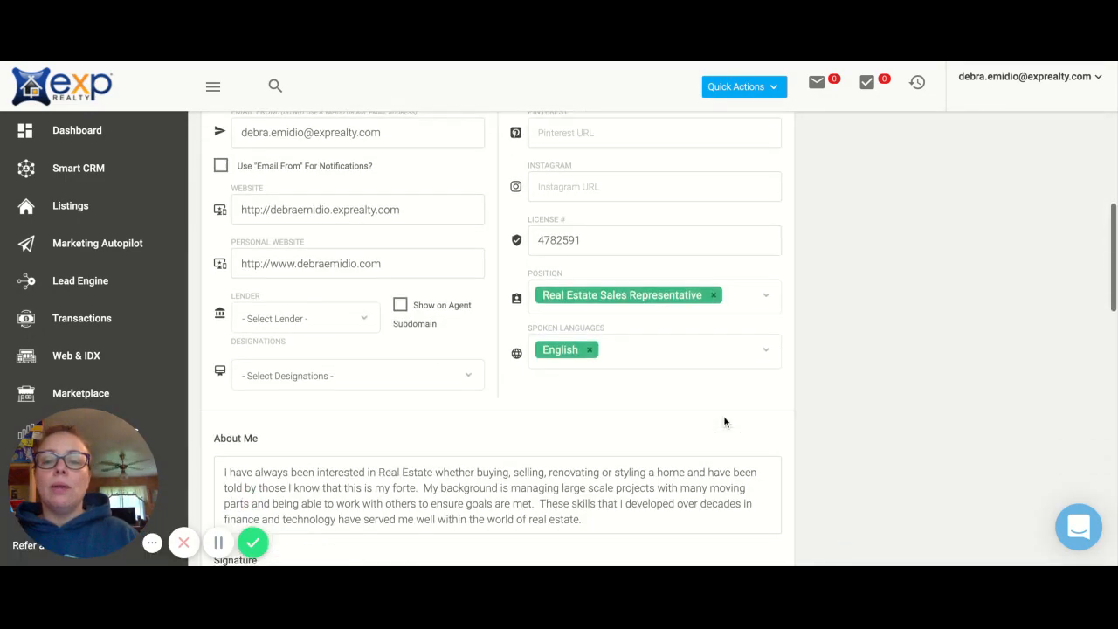
{"action": "scroll", "scroll_direction": "down", "scroll_amount": 3}
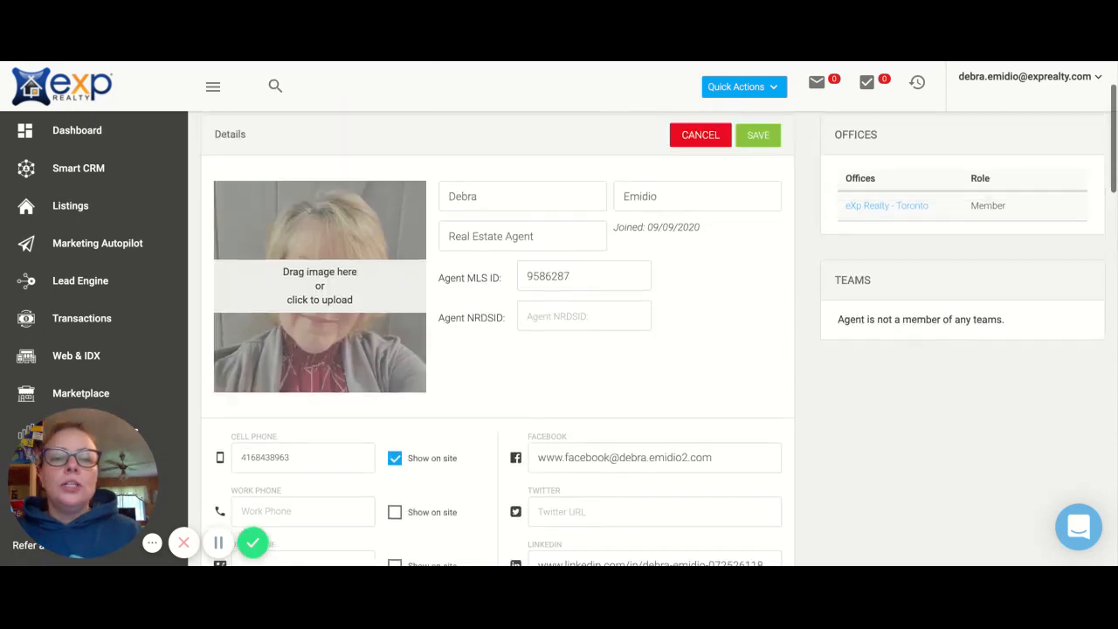
{"action": "scroll", "scroll_direction": "up", "scroll_amount": 3}
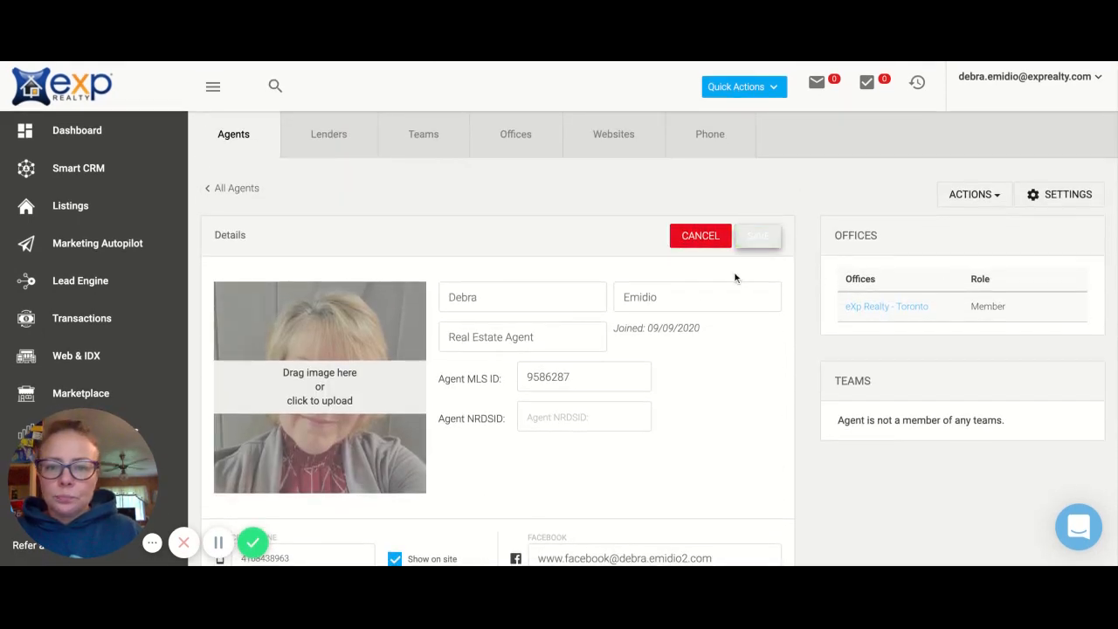
{"action": "left_click", "coordinate": [756, 235]}
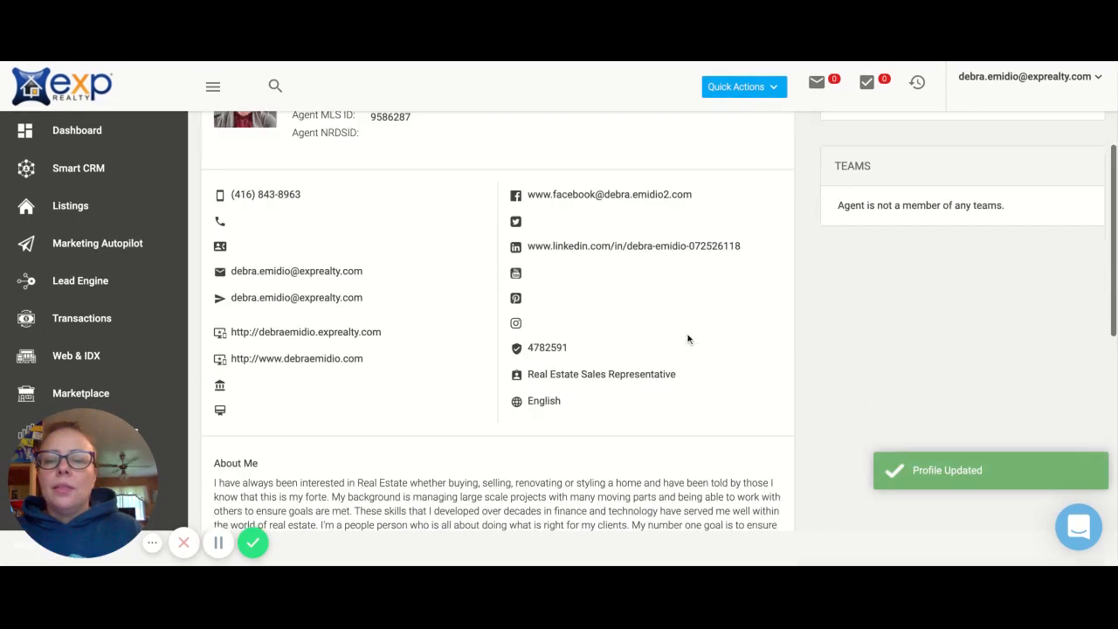
Step: Enable 'Include signature on all outgoing email' in the Signature section
{"action": "scroll", "scroll_direction": "down", "scroll_amount": 3}
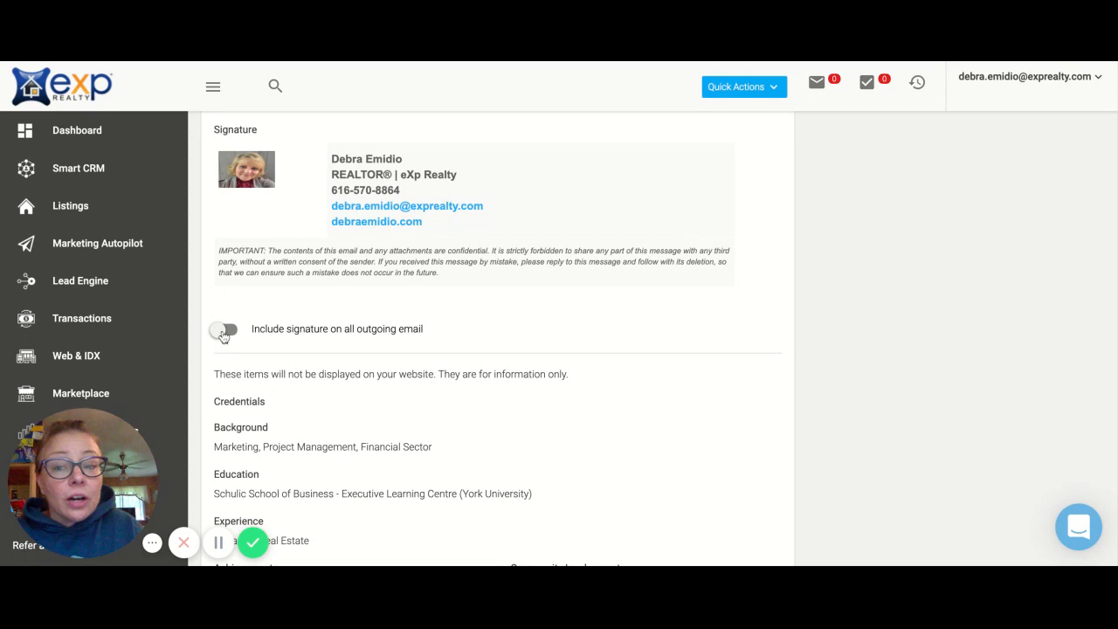
{"action": "left_click", "coordinate": [226, 328]}
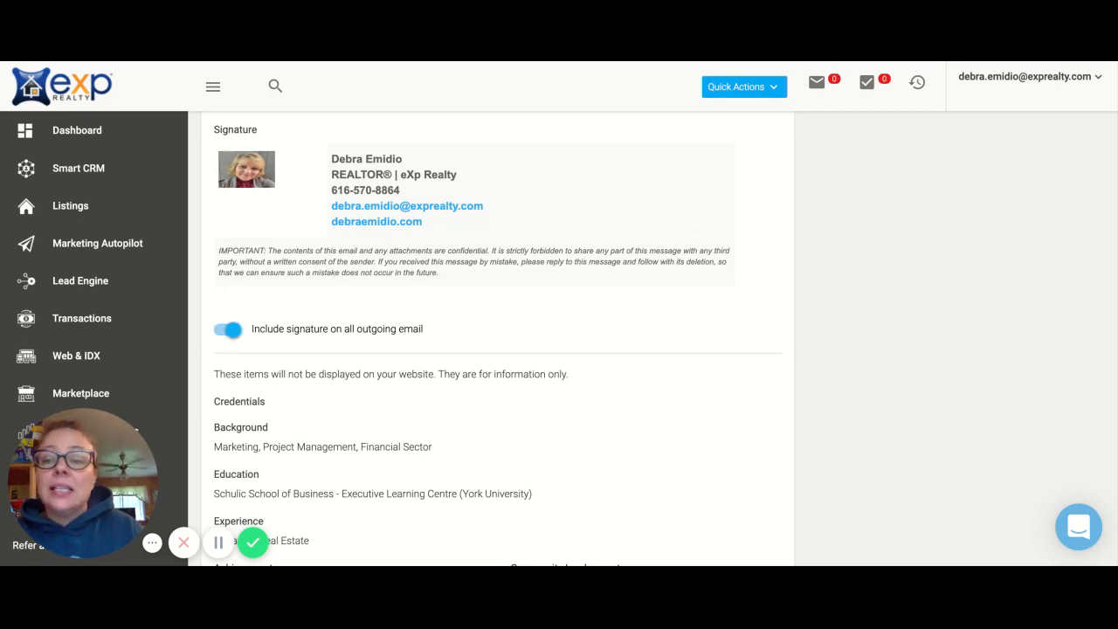
{"action": "mouse_move", "coordinate": [420, 341]}
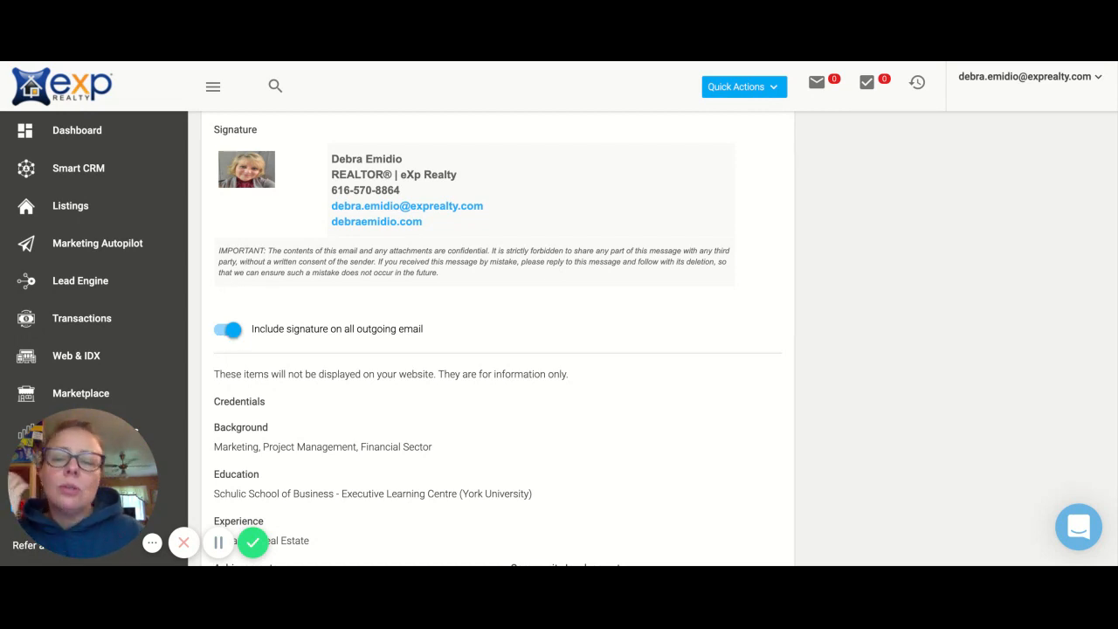
{"action": "mouse_move", "coordinate": [97, 243]}
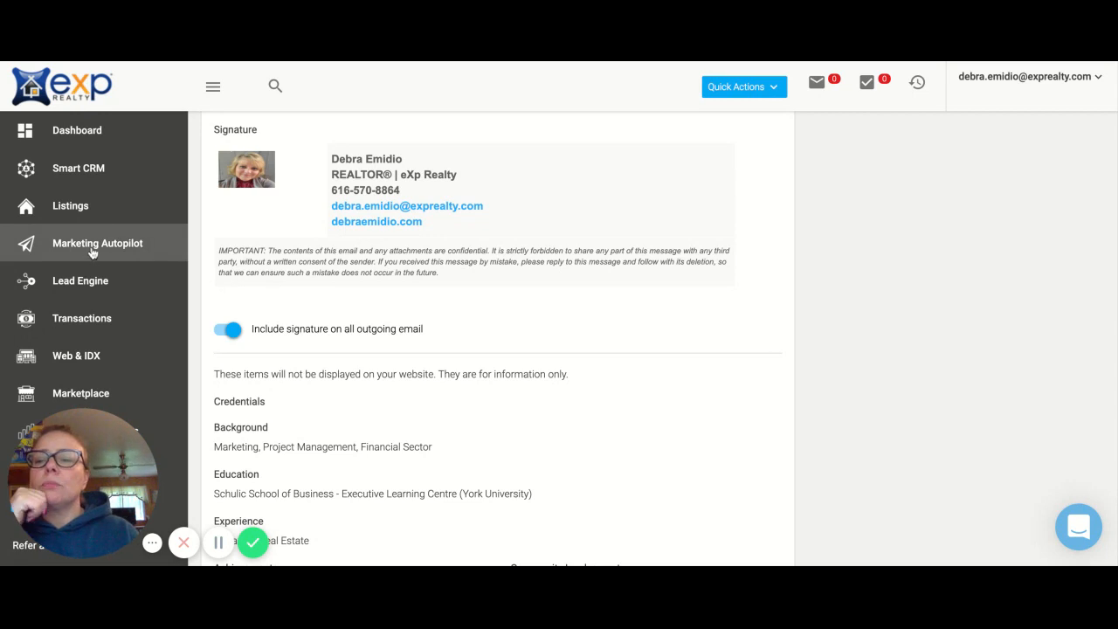
Step: Browse Marketing Autopilot's campaign library and the New Default Seller campaign, then open Email Templates
{"action": "left_click", "coordinate": [97, 243]}
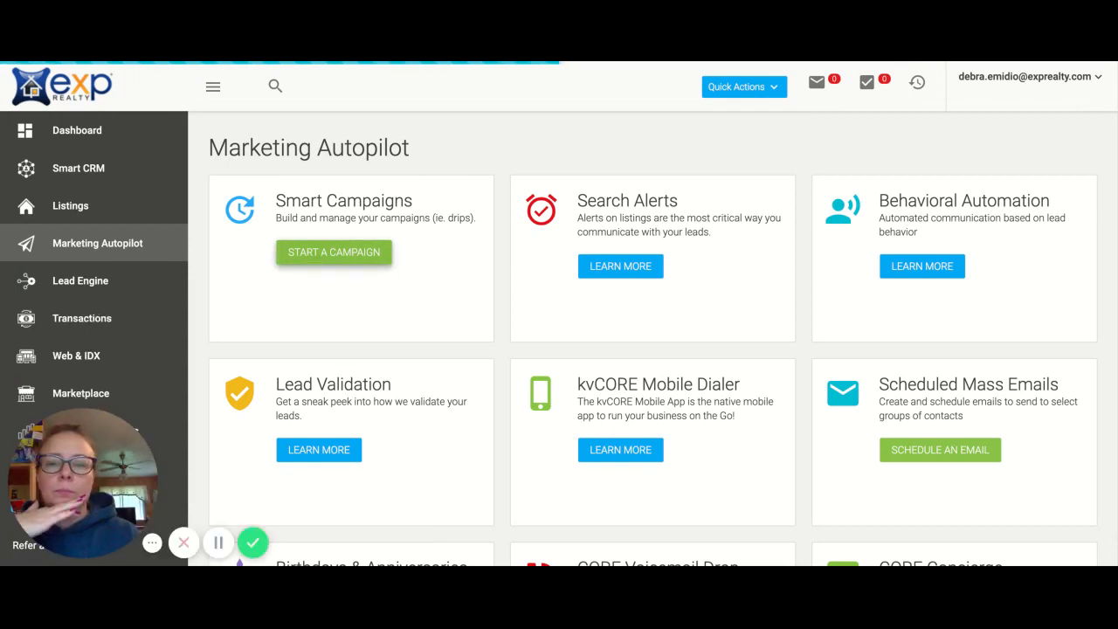
{"action": "left_click", "coordinate": [333, 252]}
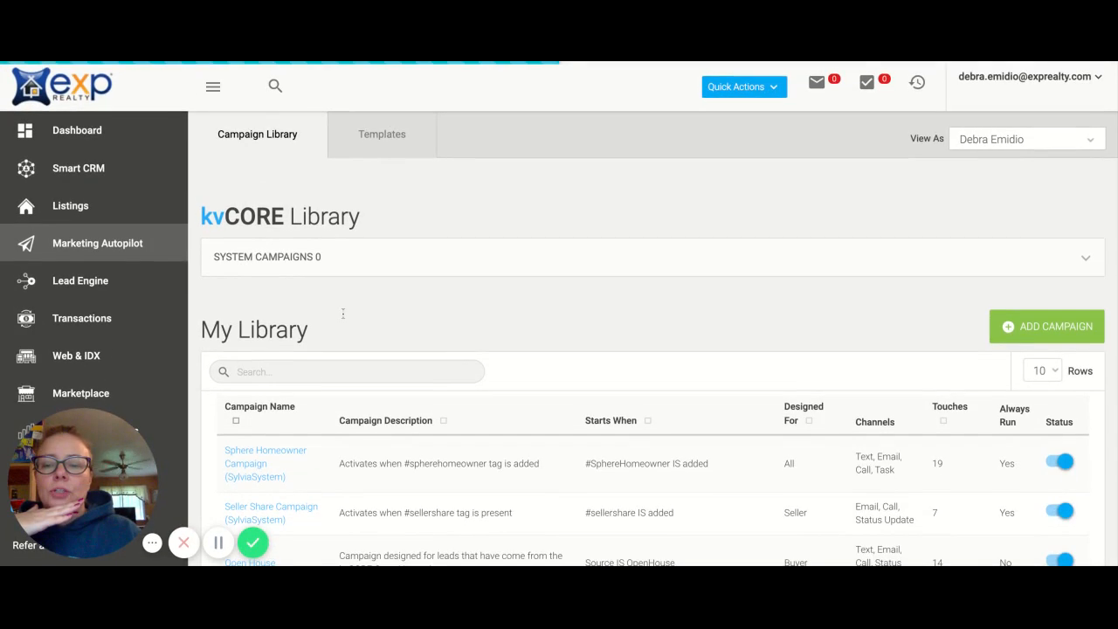
{"action": "scroll", "scroll_direction": "down", "scroll_amount": 3}
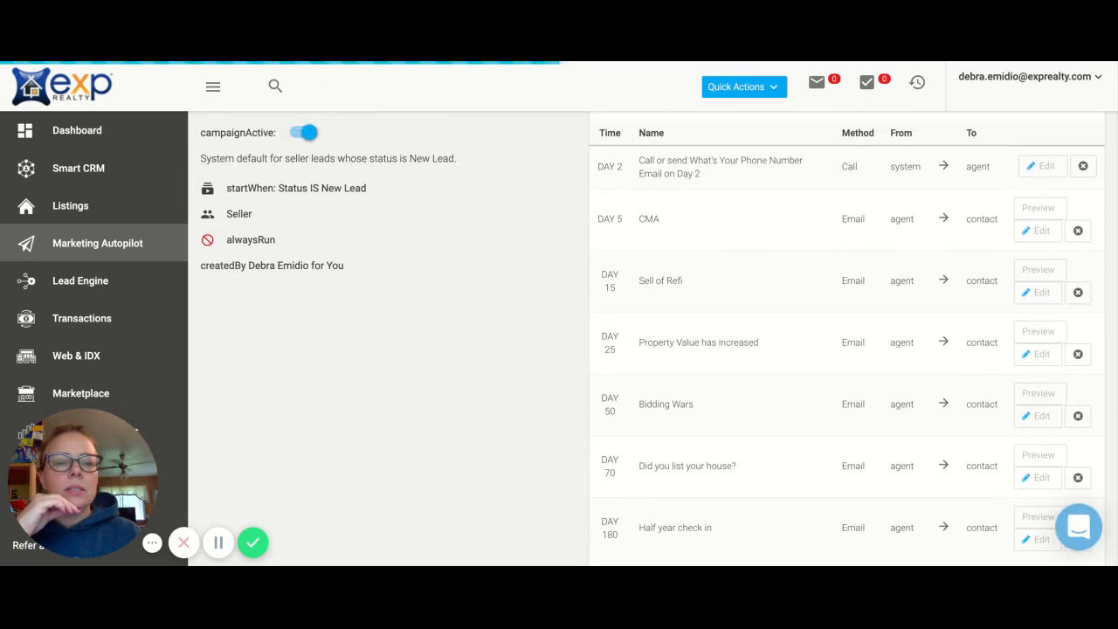
{"action": "mouse_move", "coordinate": [606, 288]}
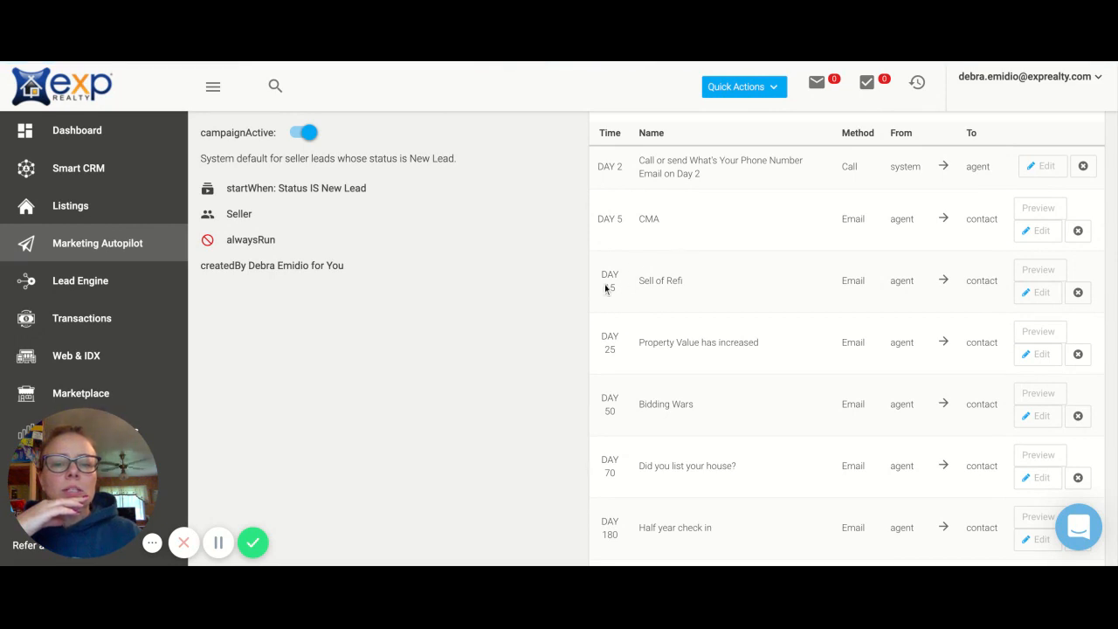
{"action": "mouse_move", "coordinate": [660, 408]}
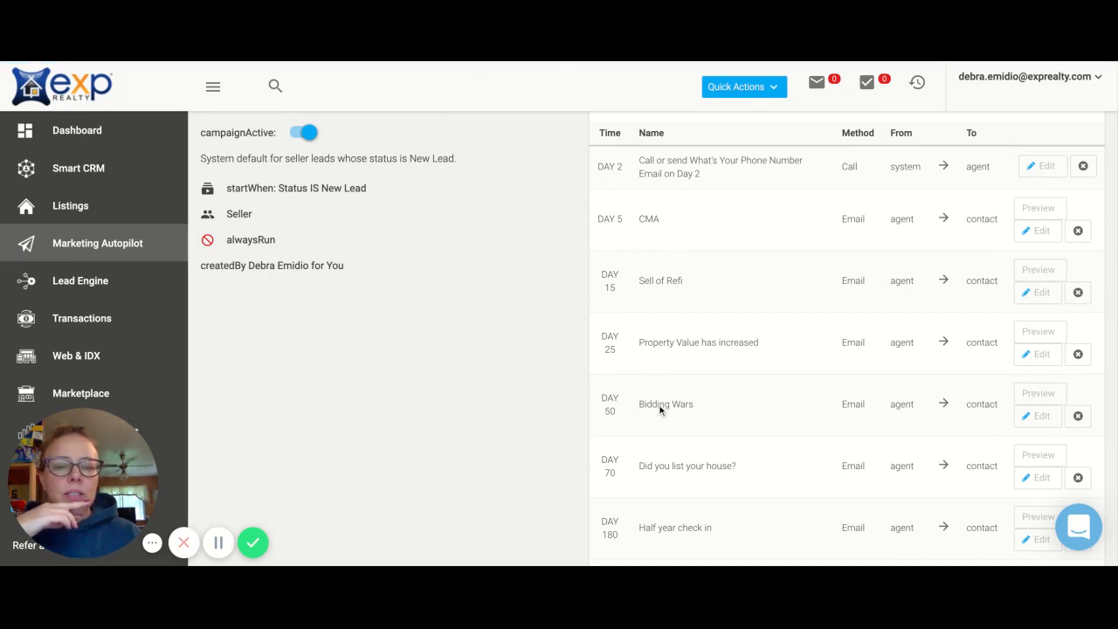
{"action": "mouse_move", "coordinate": [668, 372]}
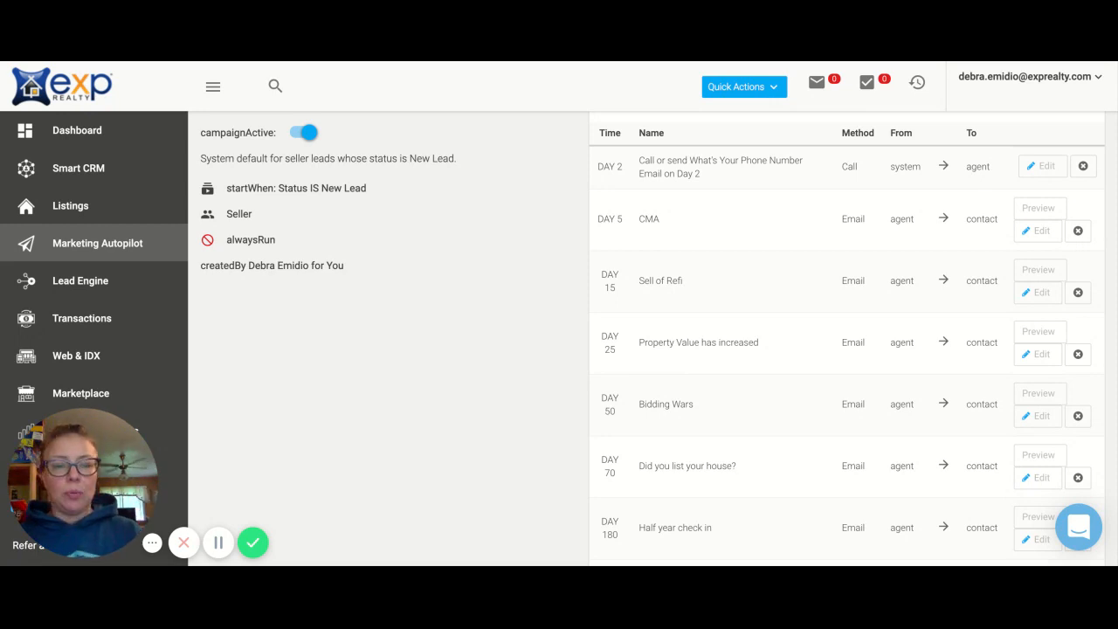
{"action": "scroll", "scroll_direction": "up", "scroll_amount": 3}
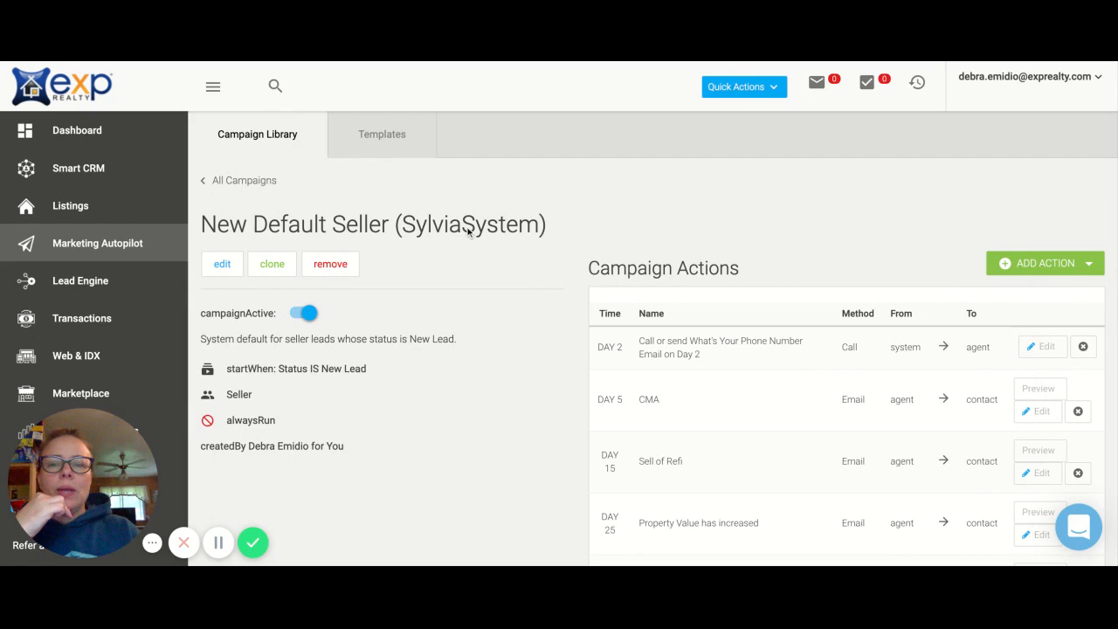
{"action": "left_click", "coordinate": [381, 134]}
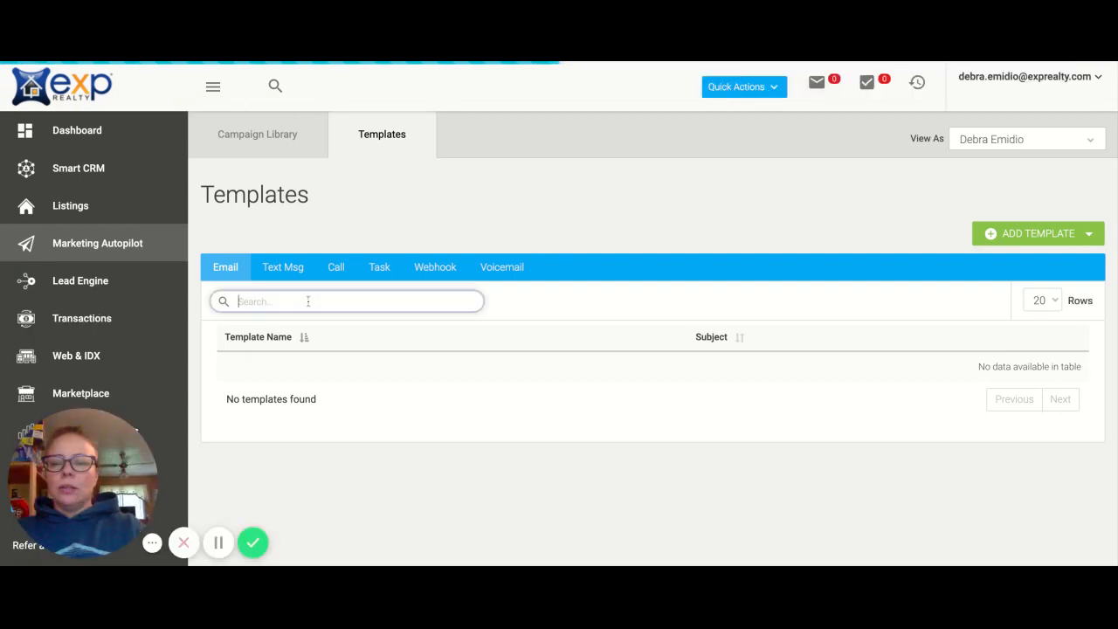
Step: Search templates for 'sell' and scroll the 29 results down to Sell or Refi
{"action": "type", "text": "sell"}
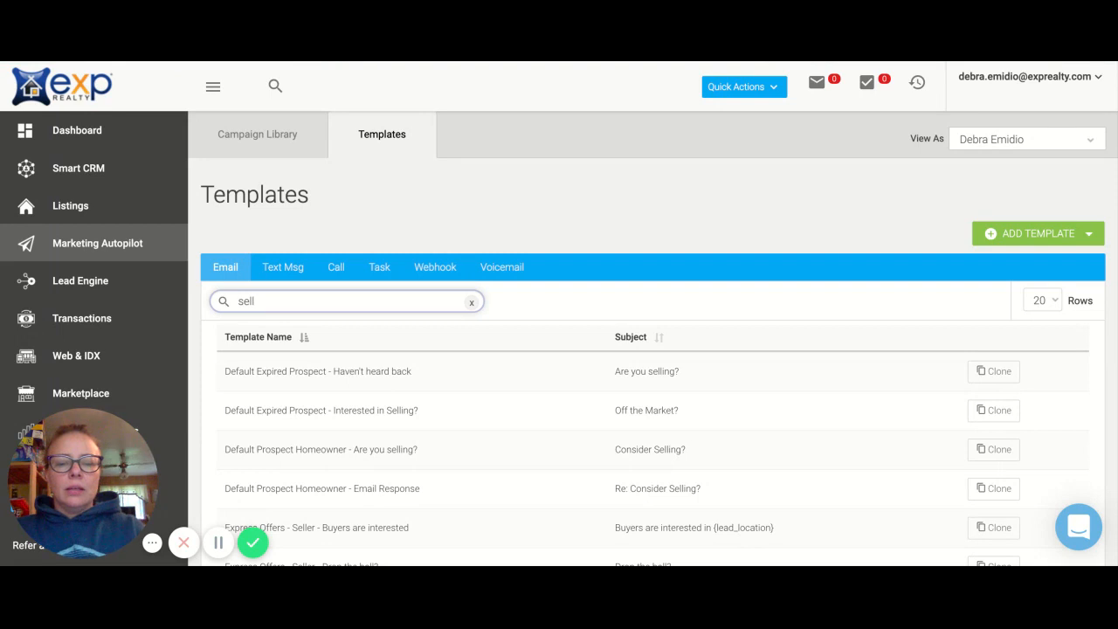
{"action": "scroll", "scroll_direction": "down", "scroll_amount": 3}
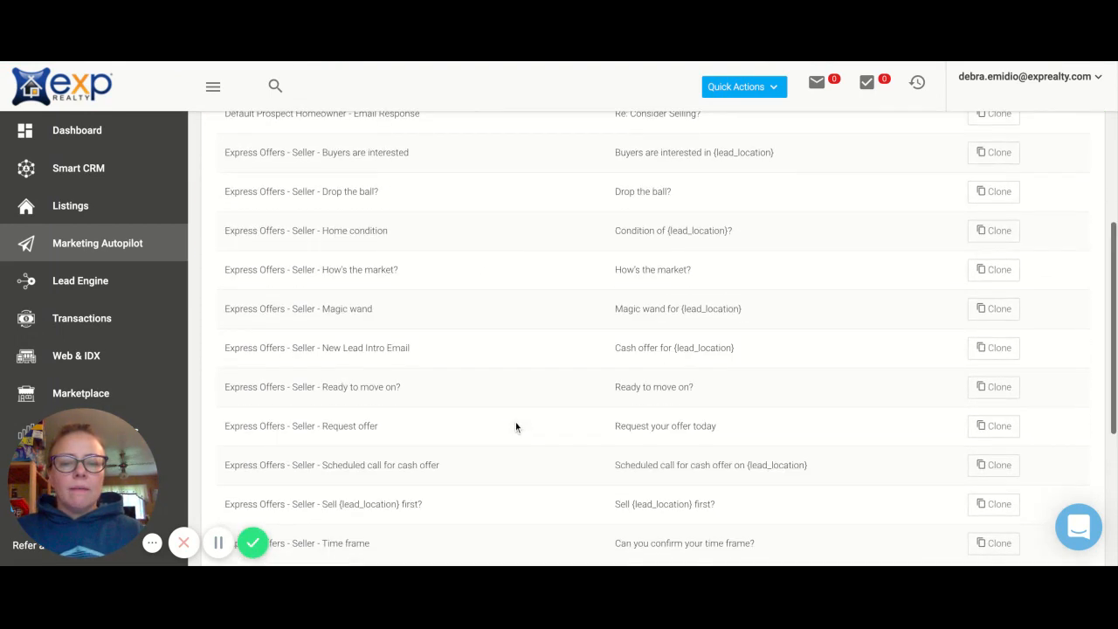
{"action": "scroll", "scroll_direction": "down", "scroll_amount": 3}
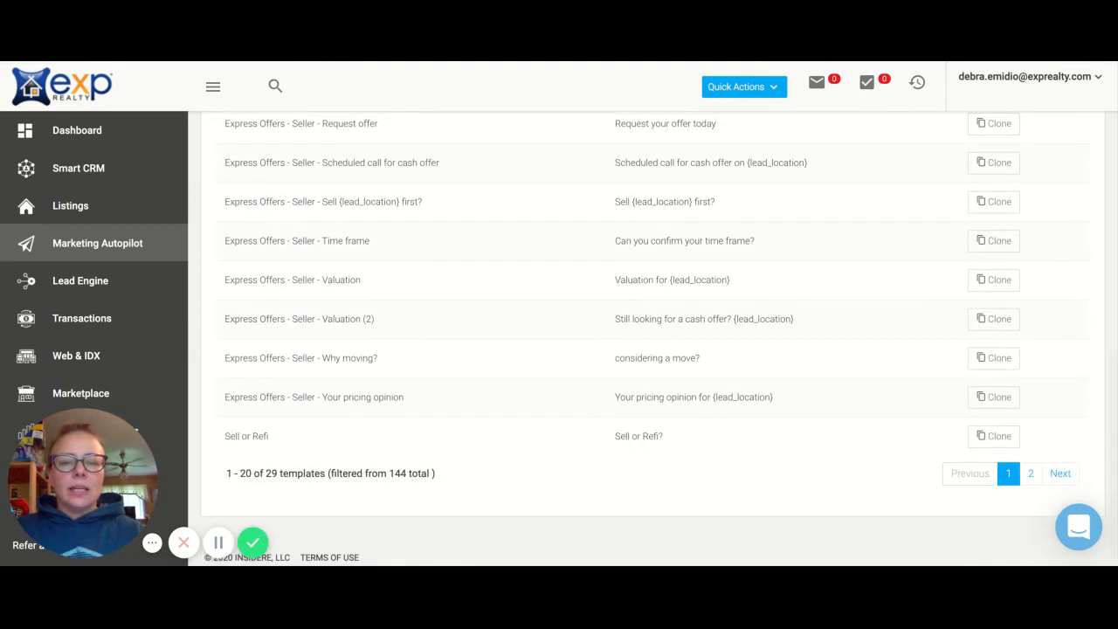
{"action": "mouse_move", "coordinate": [469, 432]}
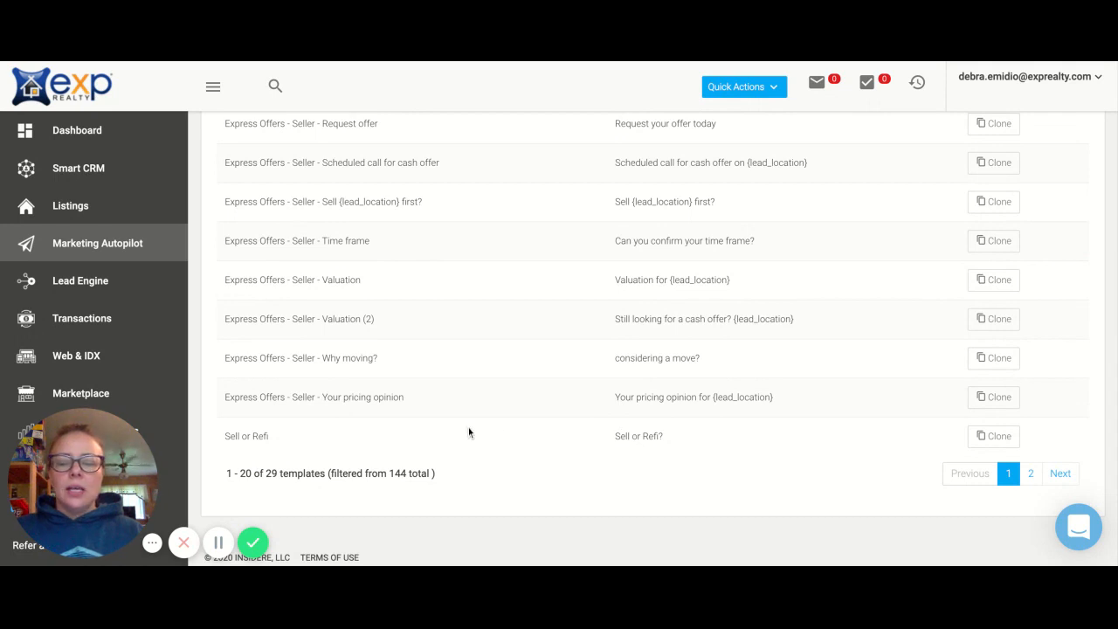
{"action": "mouse_move", "coordinate": [859, 439]}
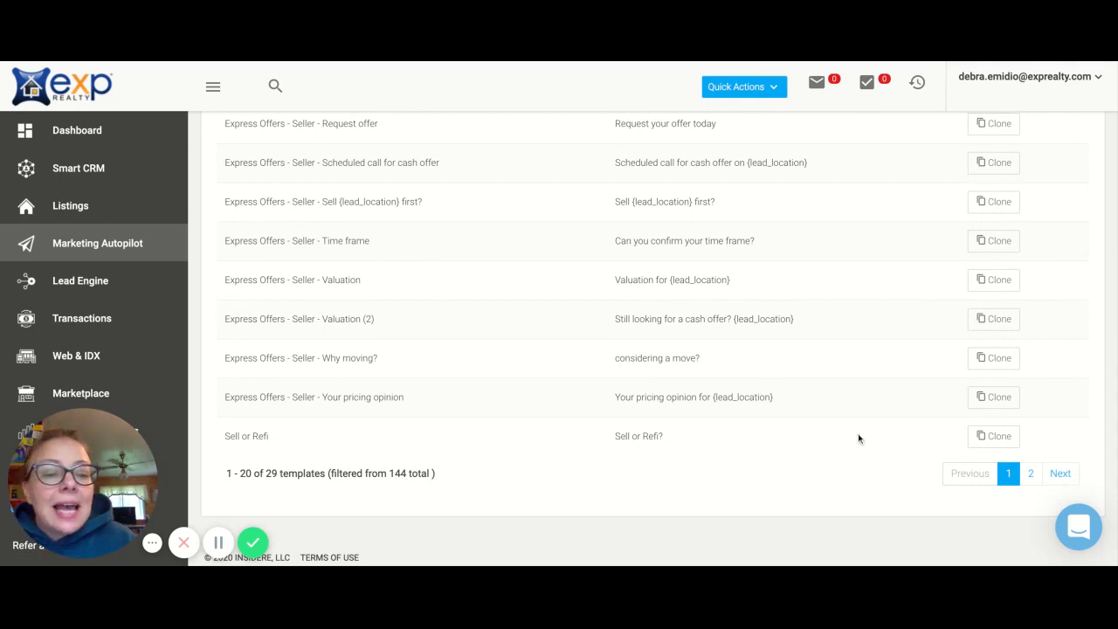
{"action": "mouse_move", "coordinate": [992, 435]}
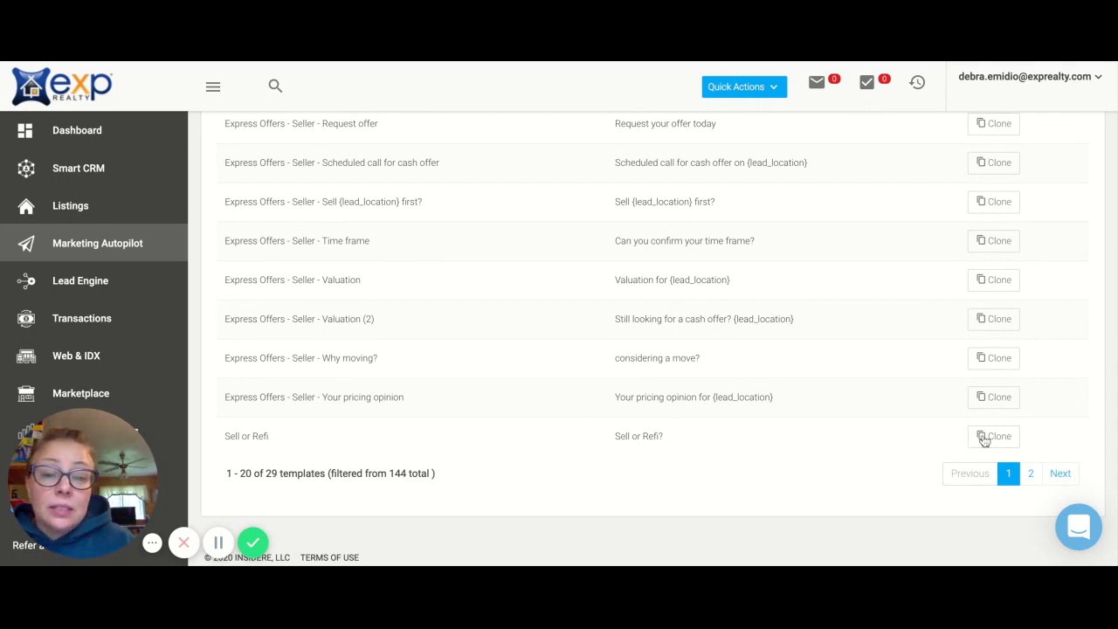
{"action": "mouse_move", "coordinate": [1008, 446]}
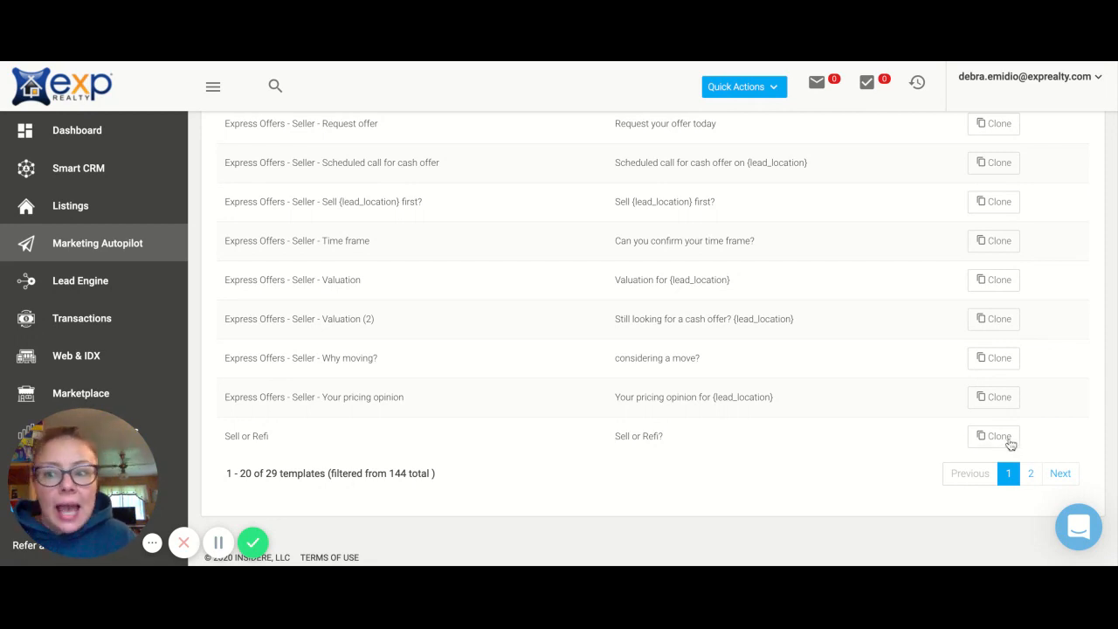
Step: Open a Sell or Refi clone, review its Include Signature setting, and discard it
{"action": "left_click", "coordinate": [993, 436]}
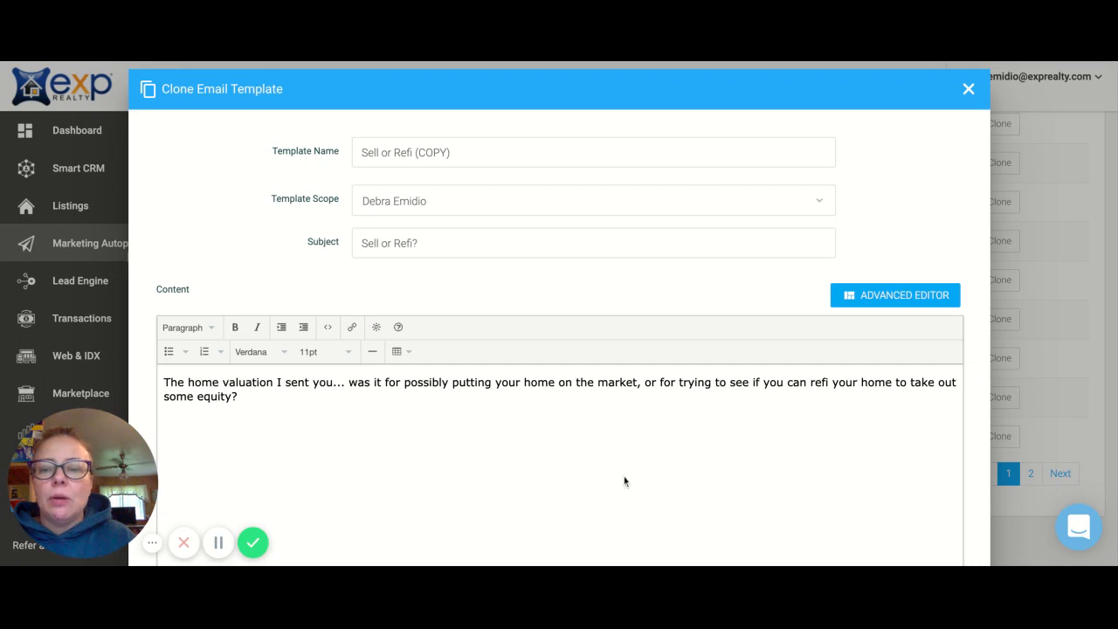
{"action": "scroll", "scroll_direction": "down", "scroll_amount": 3}
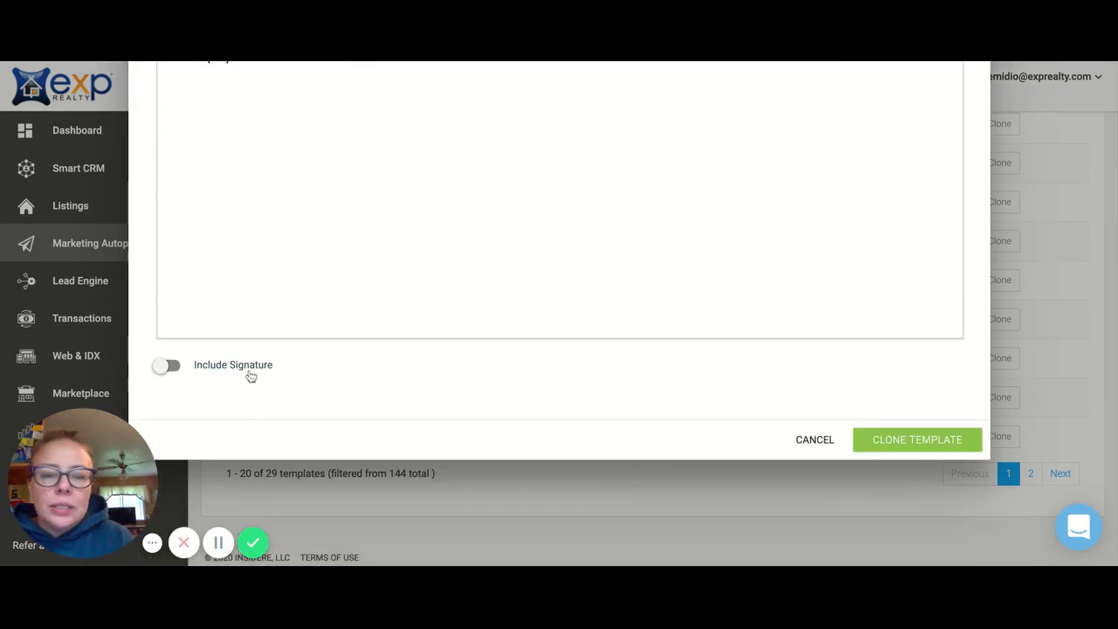
{"action": "scroll", "scroll_direction": "up", "scroll_amount": 3}
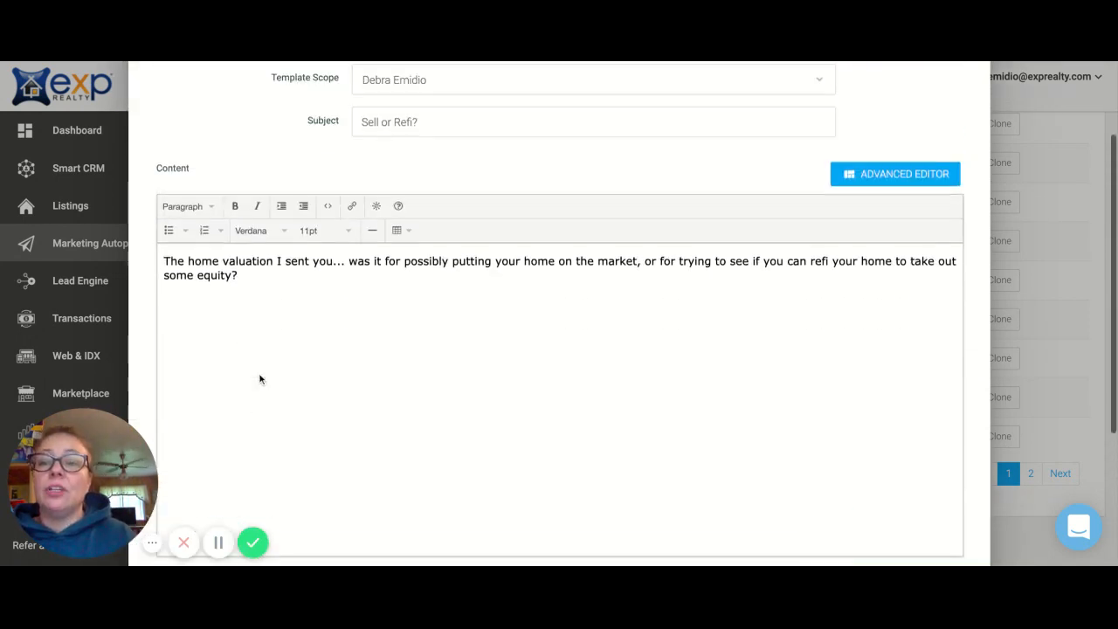
{"action": "scroll", "scroll_direction": "down", "scroll_amount": 3}
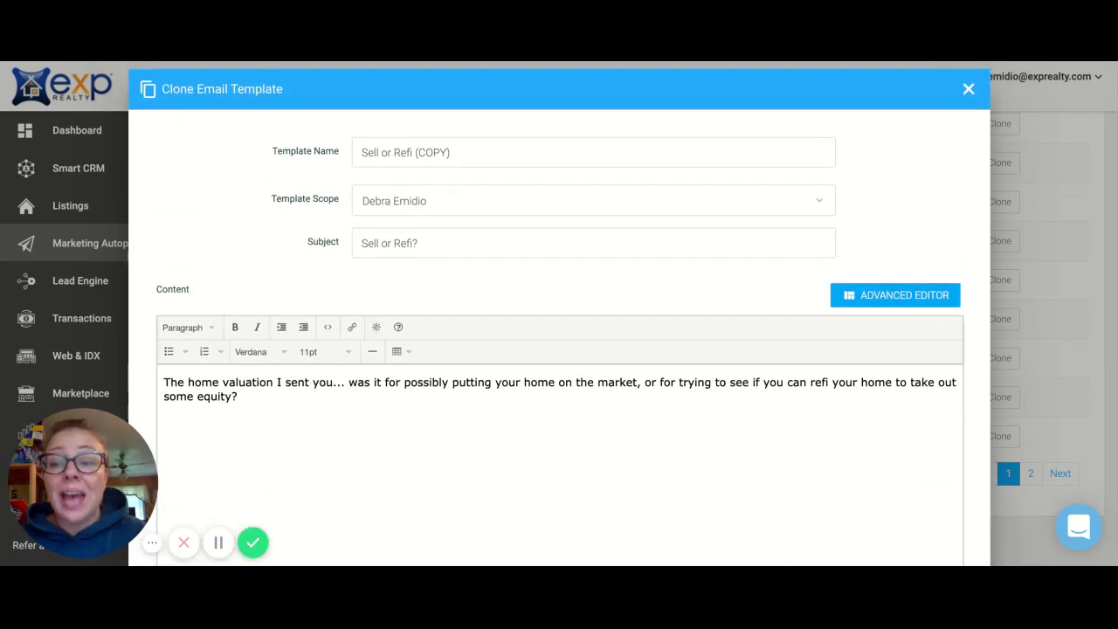
{"action": "scroll", "scroll_direction": "down", "scroll_amount": 3}
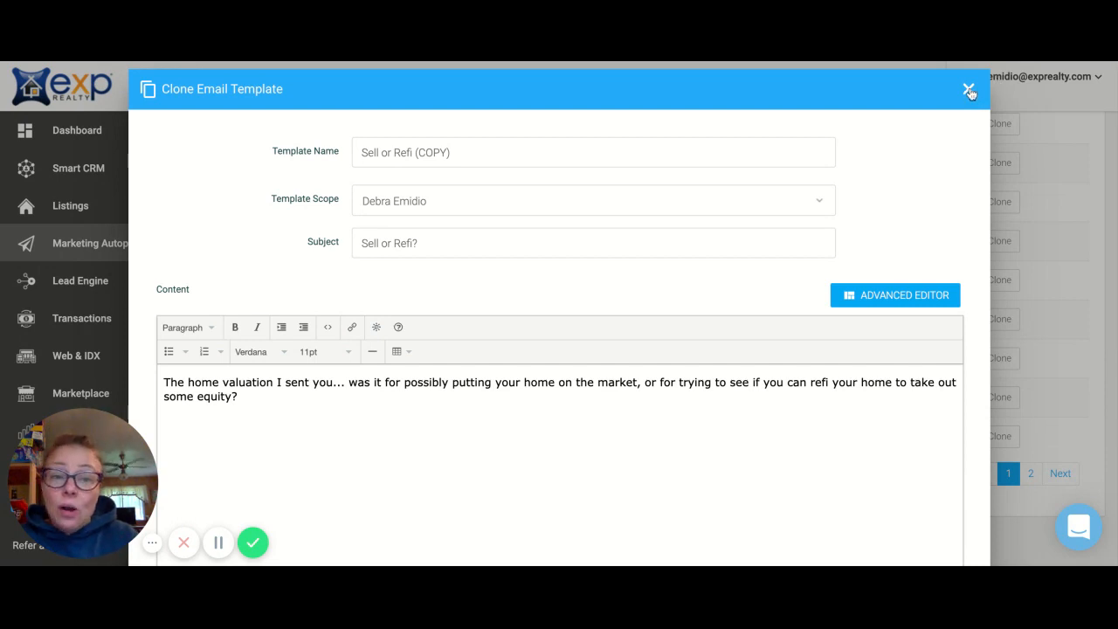
{"action": "left_click", "coordinate": [968, 89]}
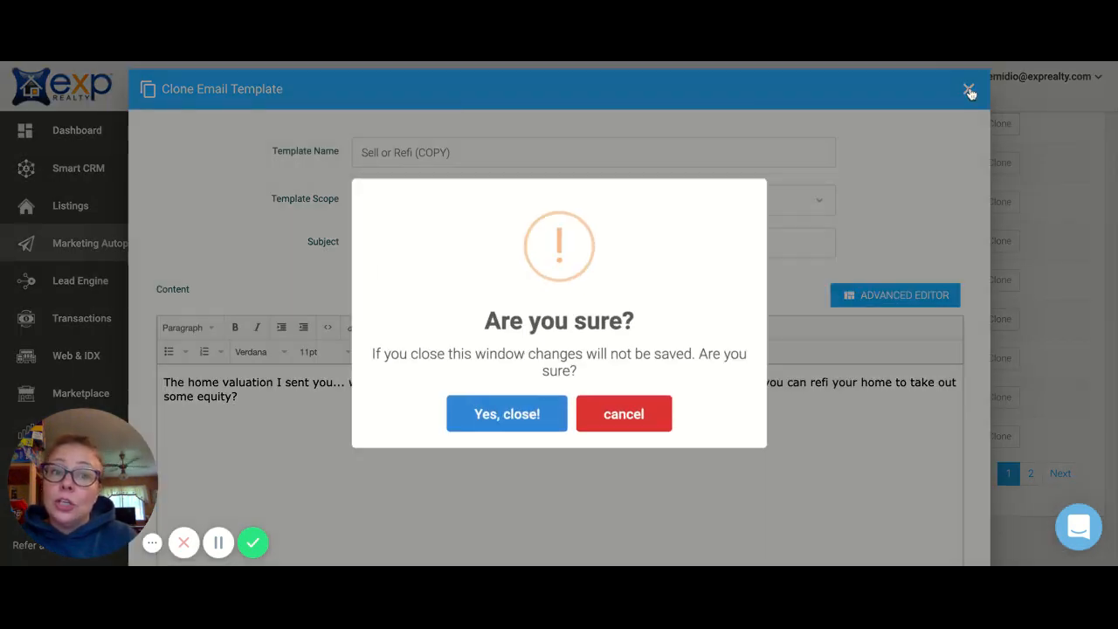
{"action": "left_click", "coordinate": [507, 413]}
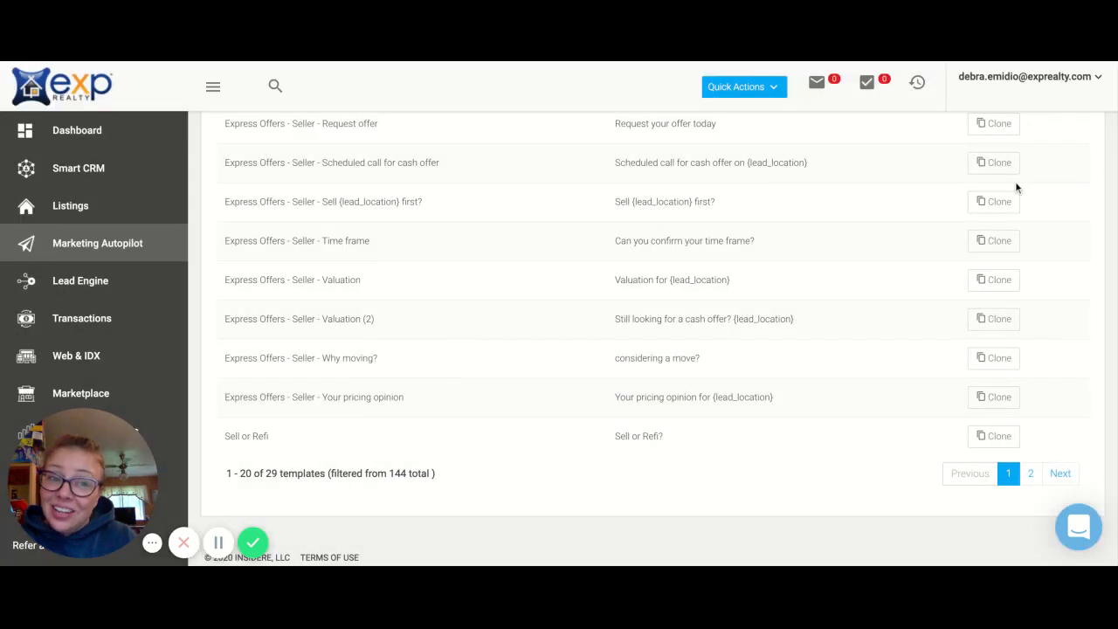
Step: Edit the Facebook Buyer Intro Email, check Include Signature, then cancel without saving
{"action": "scroll", "scroll_direction": "up", "scroll_amount": 3}
{"action": "type", "text": "face"}
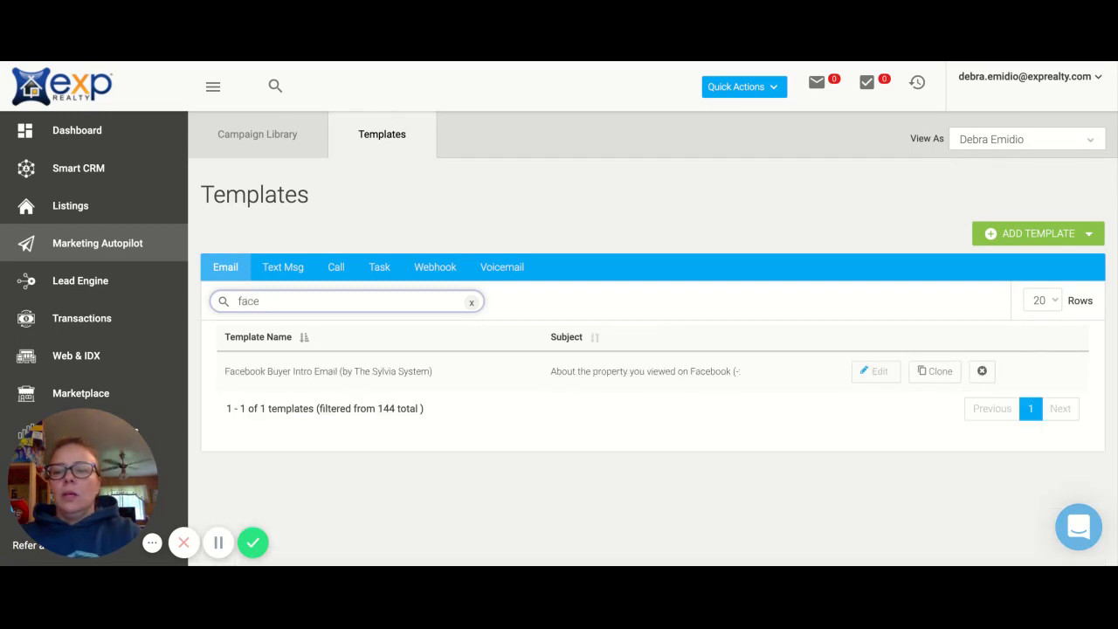
{"action": "left_click", "coordinate": [874, 370]}
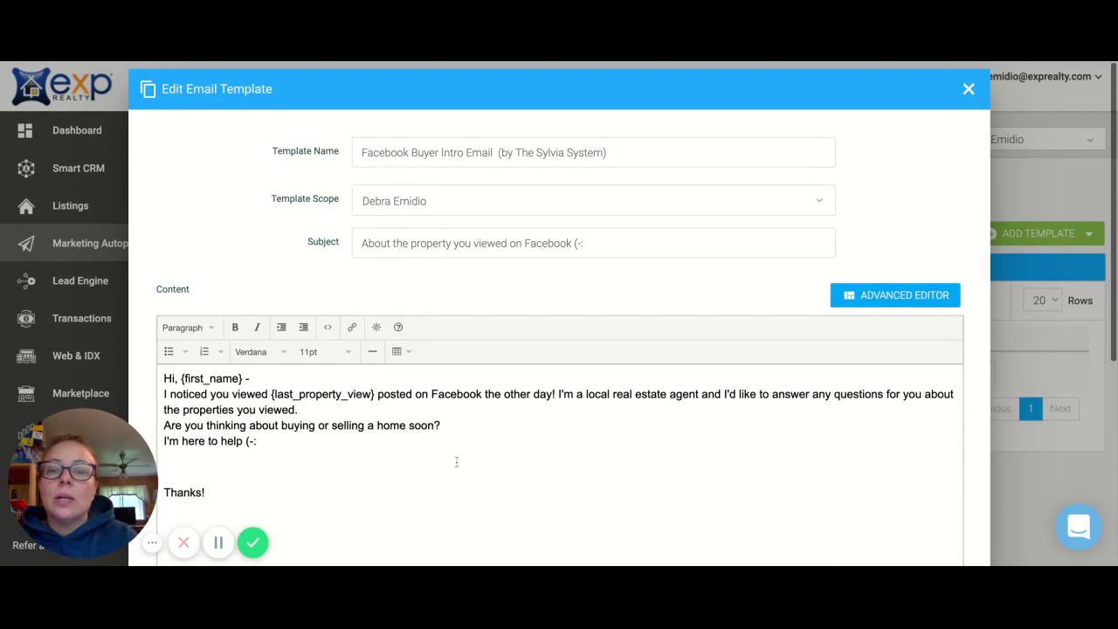
{"action": "scroll", "scroll_direction": "down", "scroll_amount": 3}
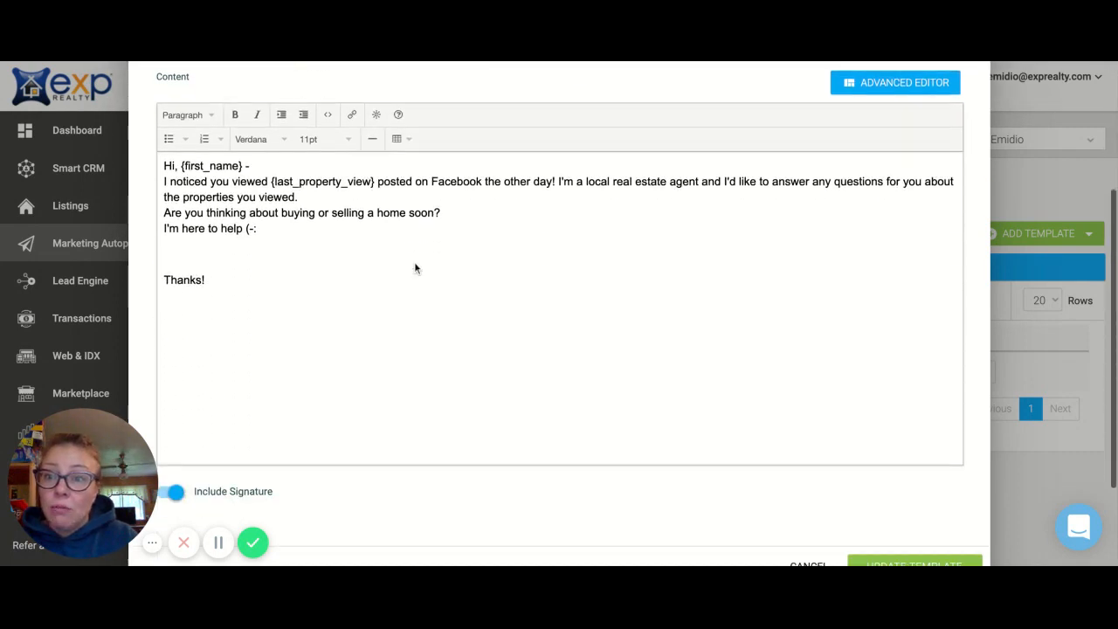
{"action": "scroll", "scroll_direction": "down", "scroll_amount": 3}
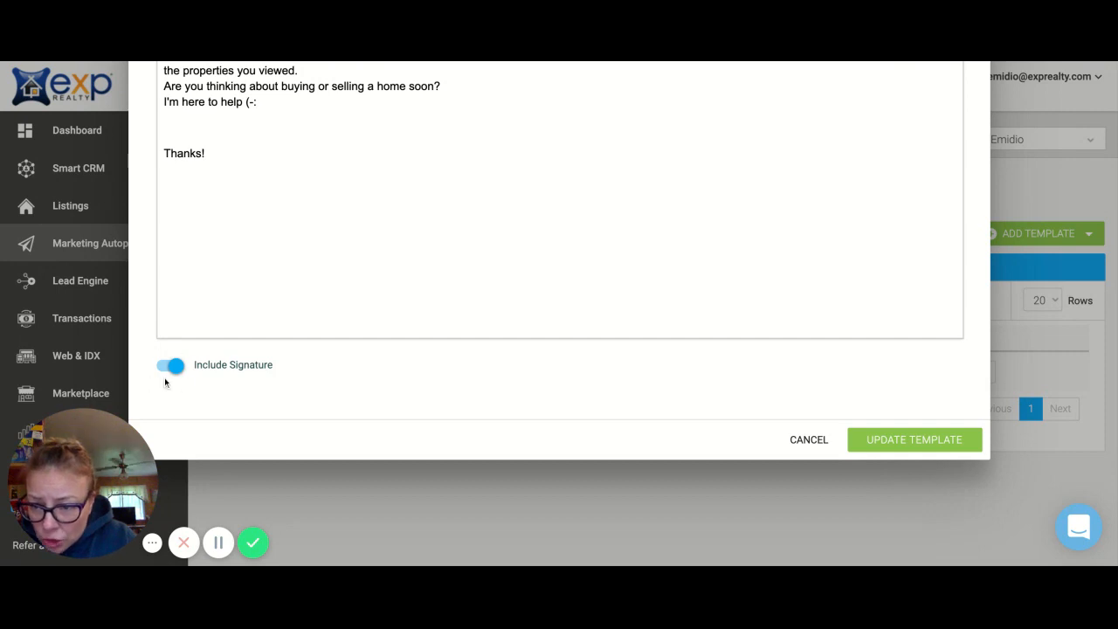
{"action": "mouse_move", "coordinate": [807, 439]}
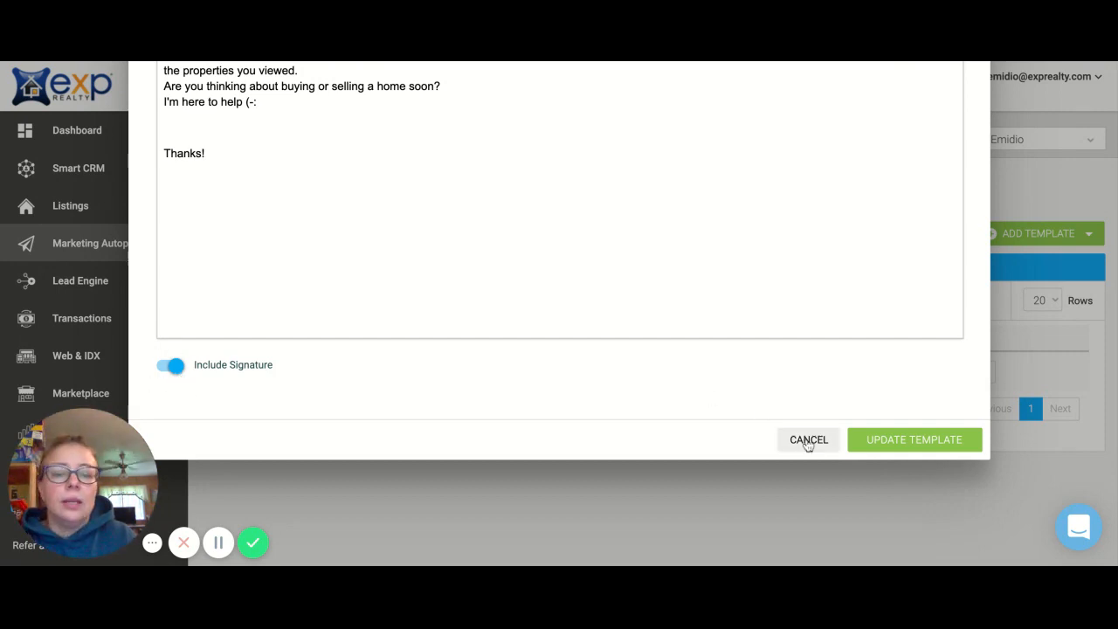
{"action": "left_click", "coordinate": [807, 439]}
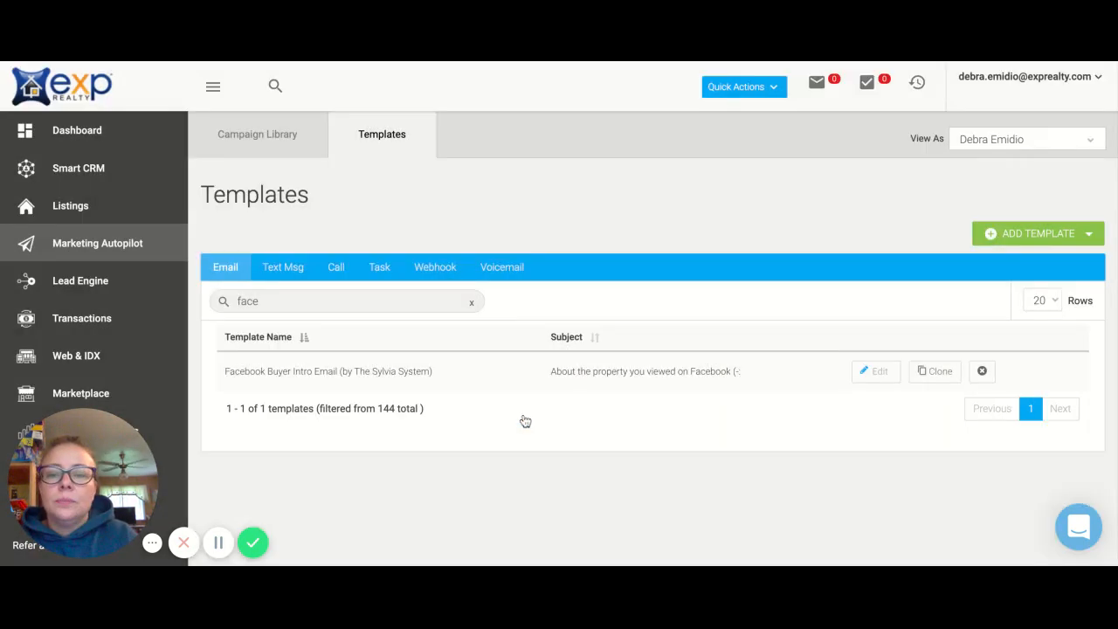
{"action": "mouse_move", "coordinate": [1026, 245]}
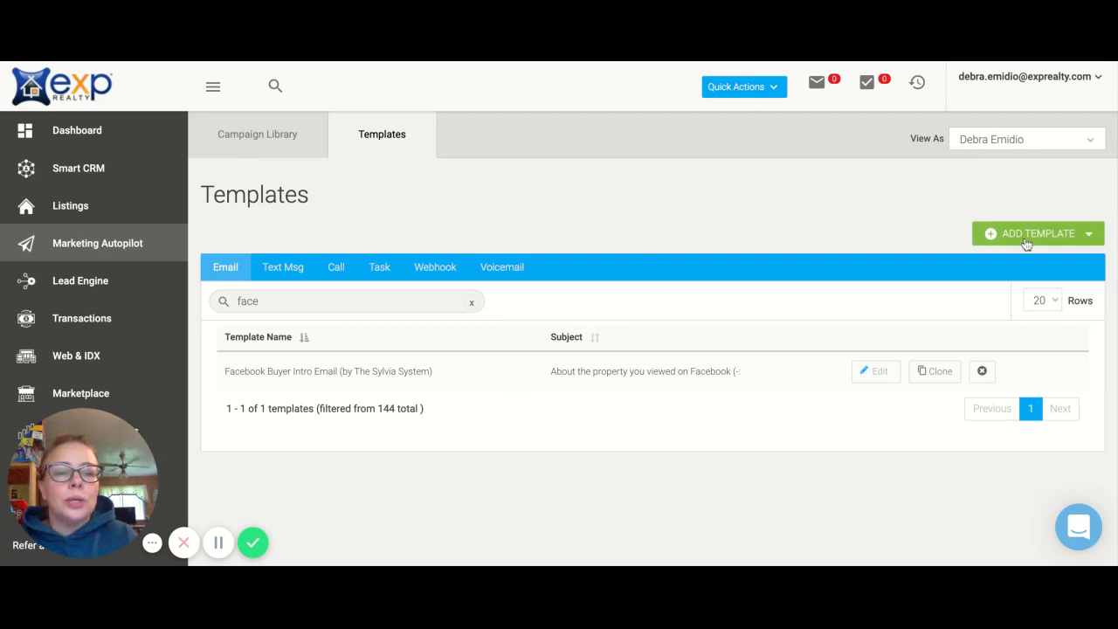
Step: Add a template, switch to the Advanced Editor, and drop in a text block
{"action": "left_click", "coordinate": [1037, 233]}
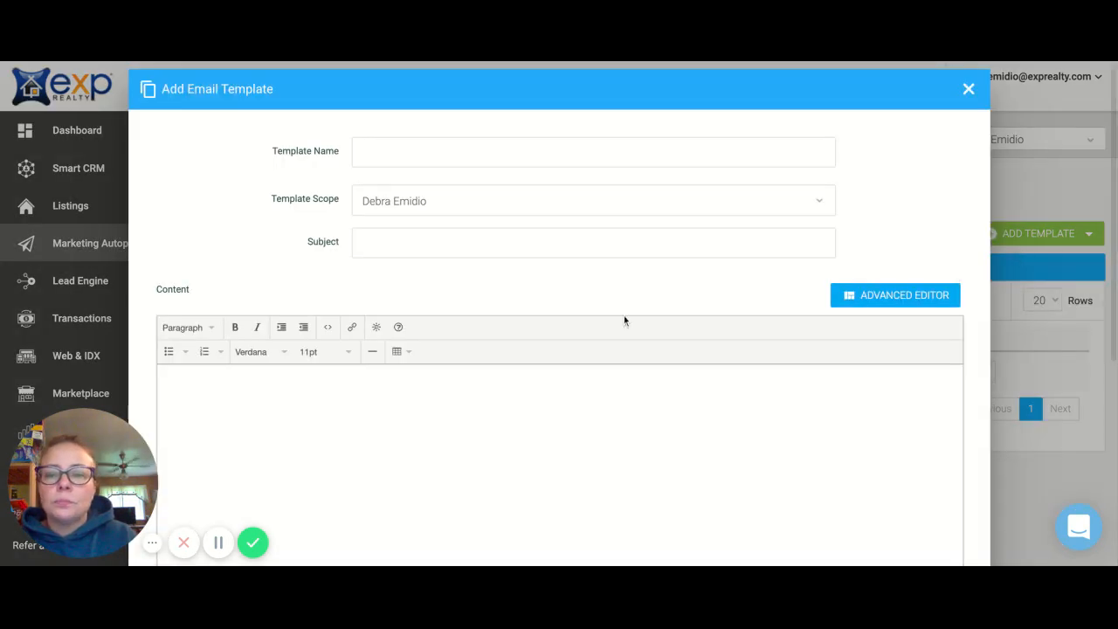
{"action": "left_click", "coordinate": [894, 295]}
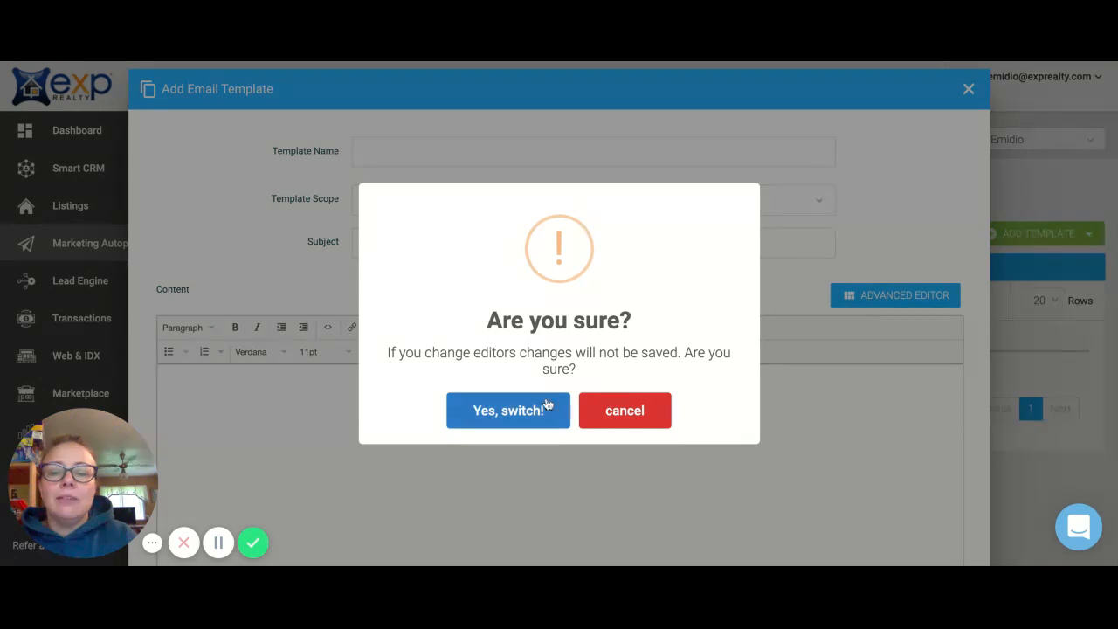
{"action": "left_click", "coordinate": [507, 411]}
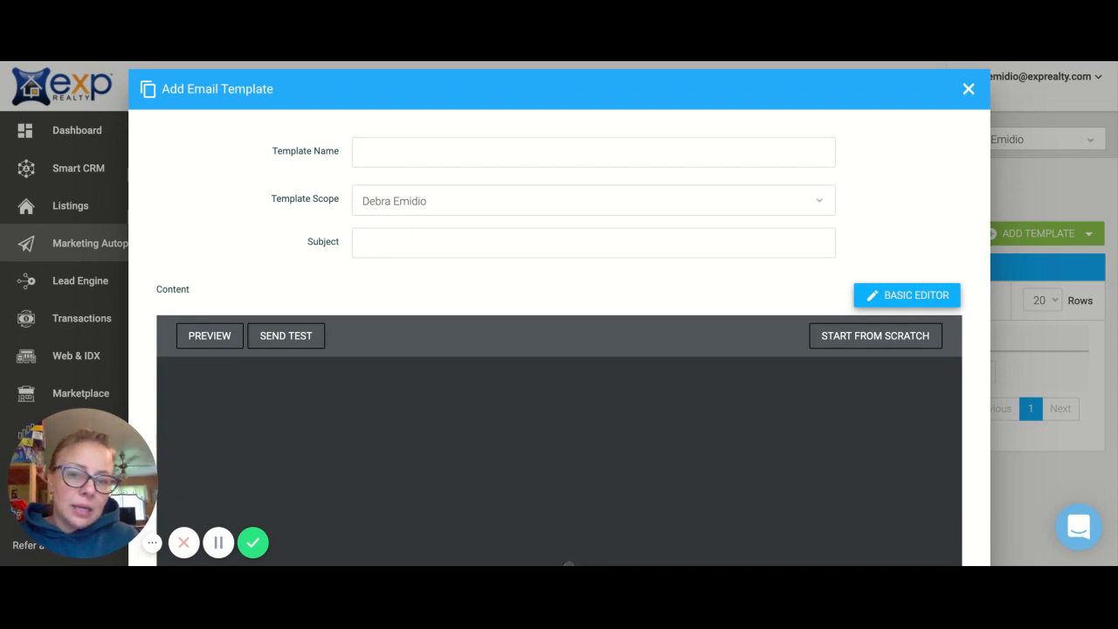
{"action": "left_click", "coordinate": [874, 335]}
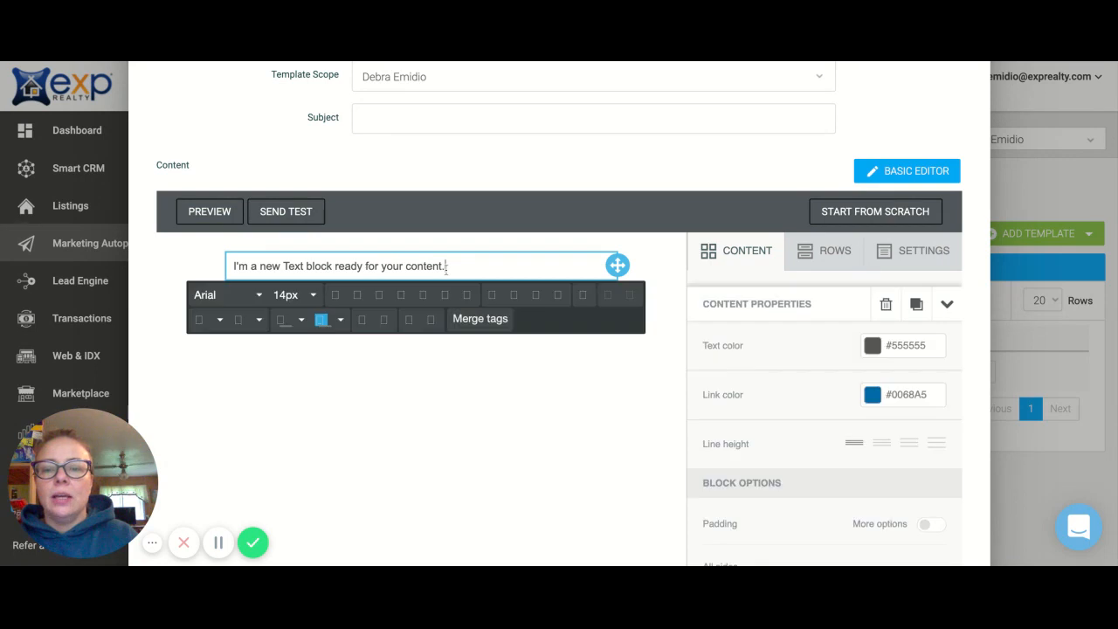
Step: Insert the Agent Signature merge tag into the text block, then close the form unsaved
{"action": "left_click", "coordinate": [339, 265]}
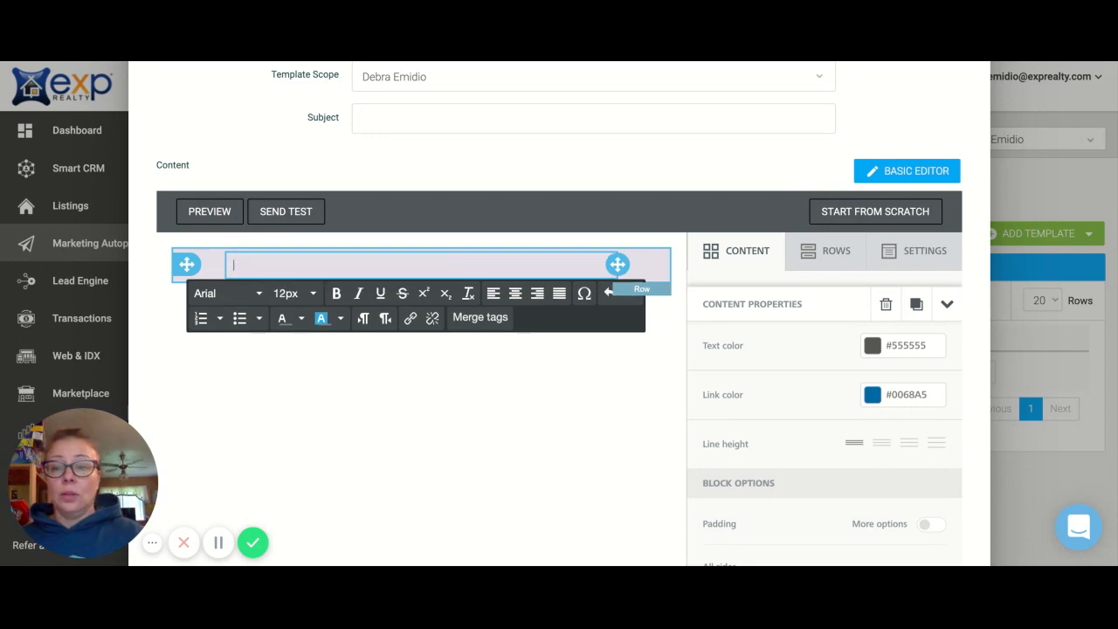
{"action": "mouse_move", "coordinate": [479, 317]}
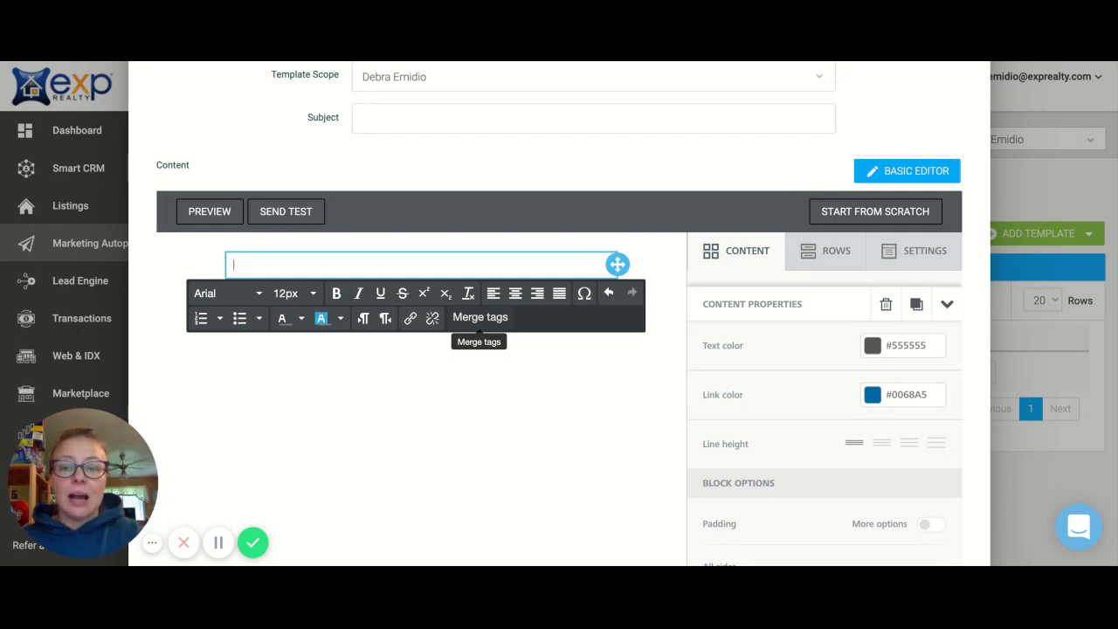
{"action": "left_click", "coordinate": [480, 316]}
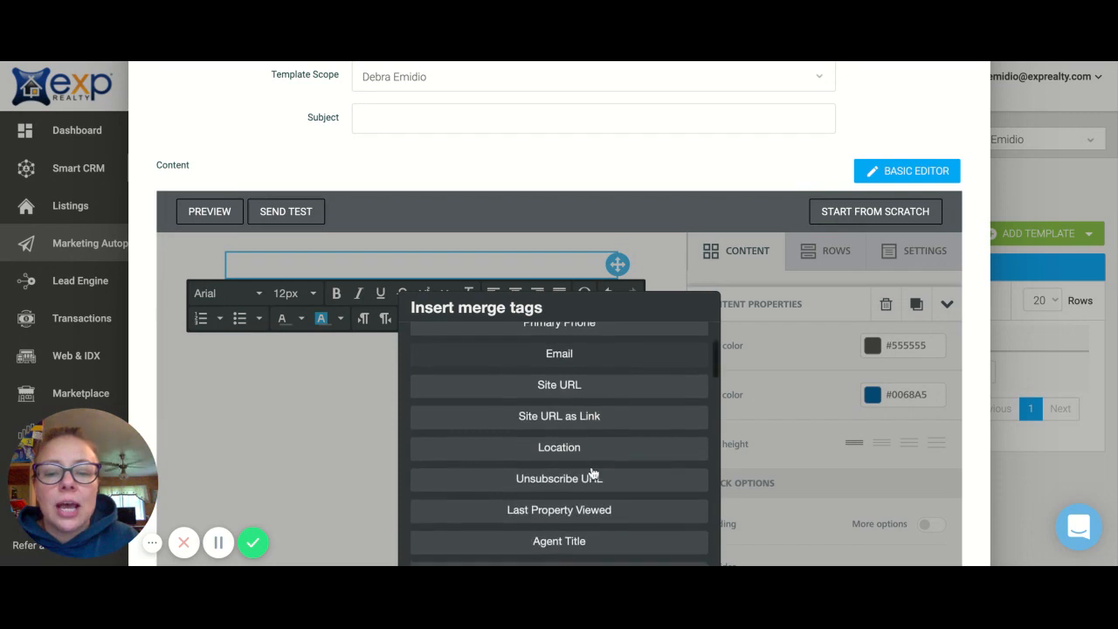
{"action": "scroll", "scroll_direction": "down", "scroll_amount": 3}
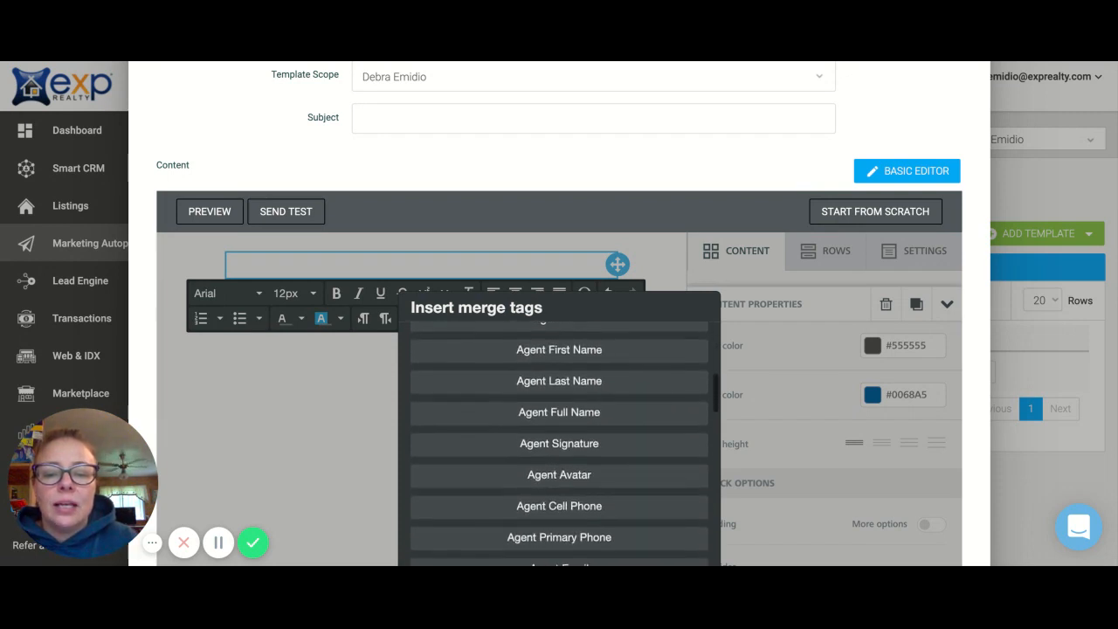
{"action": "left_click", "coordinate": [559, 443]}
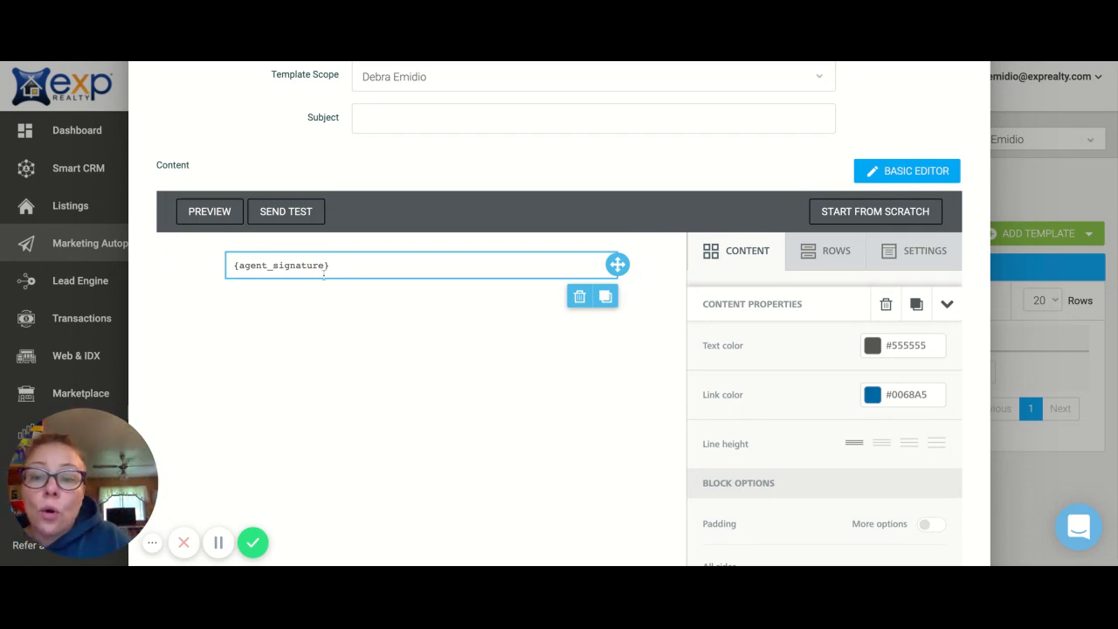
{"action": "mouse_move", "coordinate": [313, 282]}
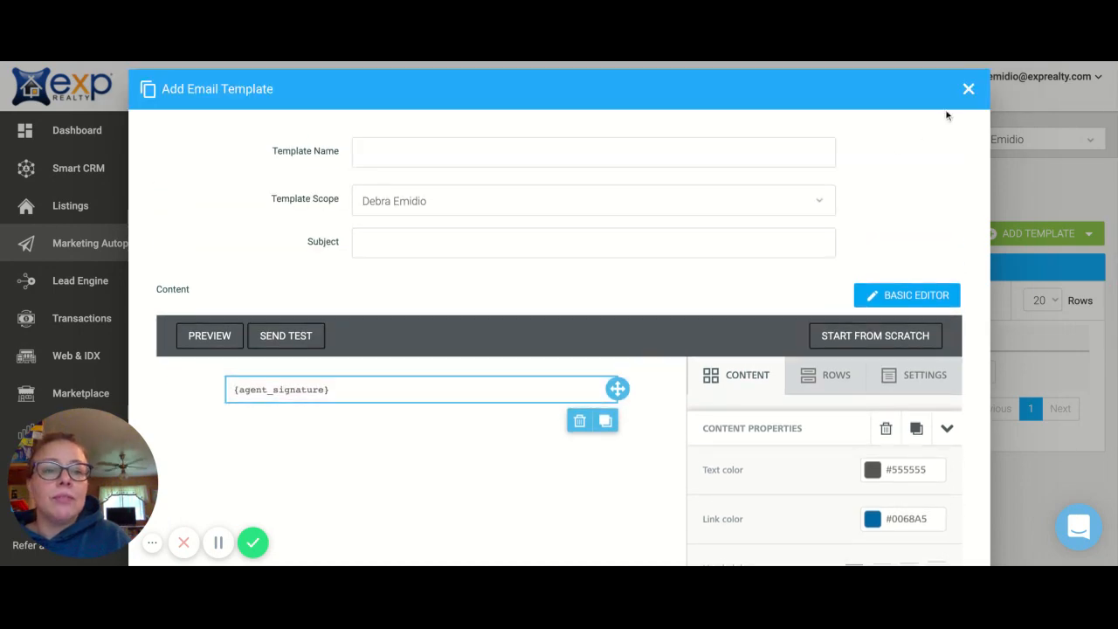
{"action": "left_click", "coordinate": [968, 88]}
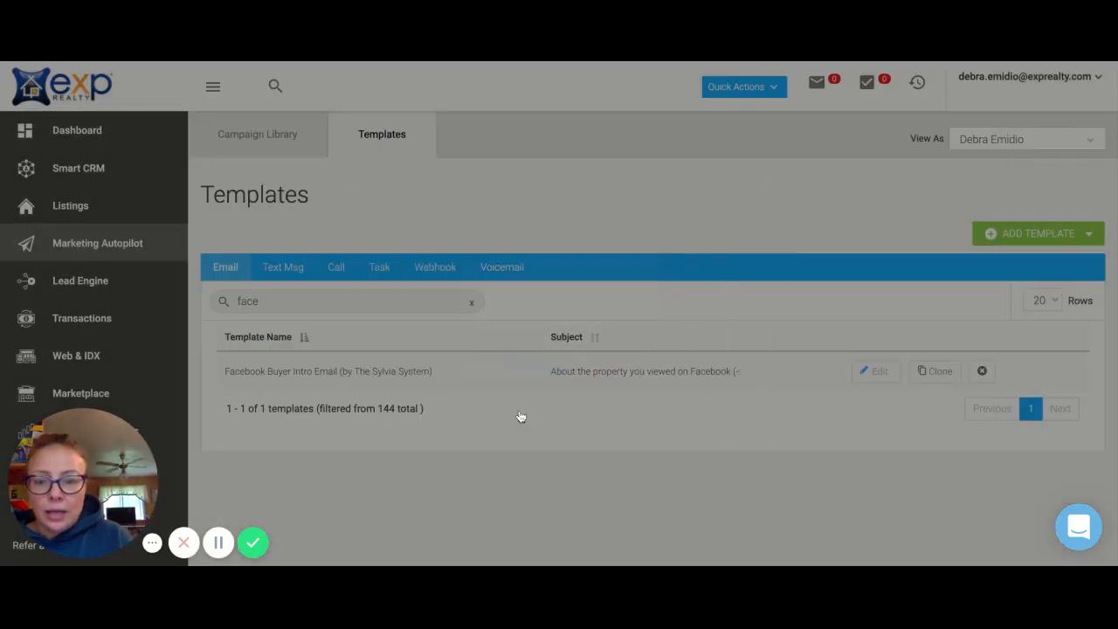
Step: Open My Profile and scroll to the Signature section with outgoing-email inclusion on
{"action": "left_click", "coordinate": [1026, 77]}
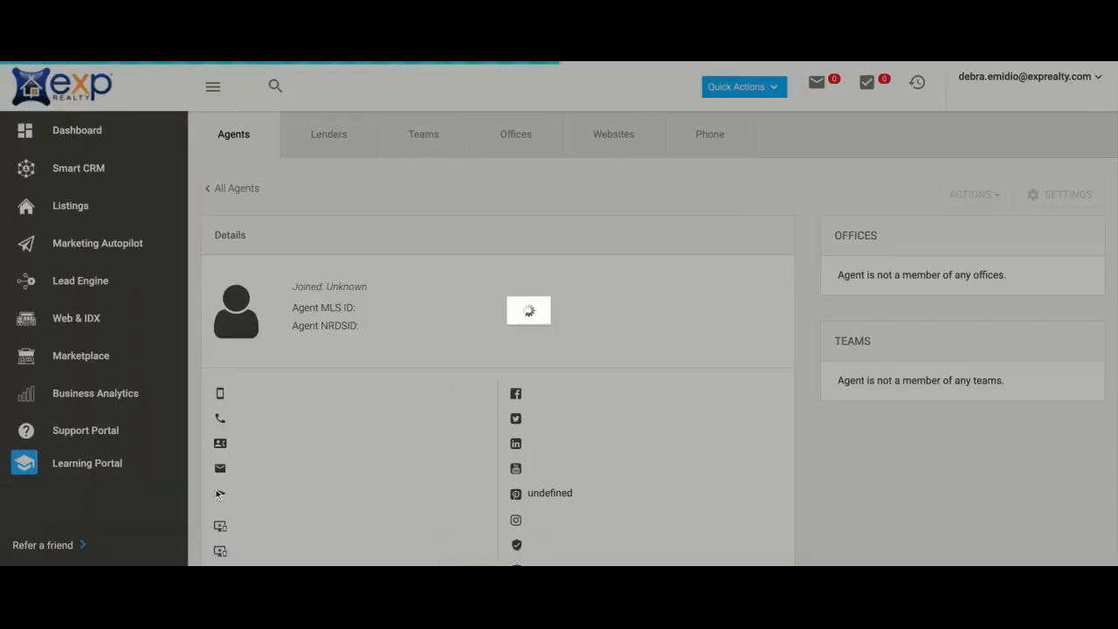
{"action": "scroll", "scroll_direction": "down", "scroll_amount": 3}
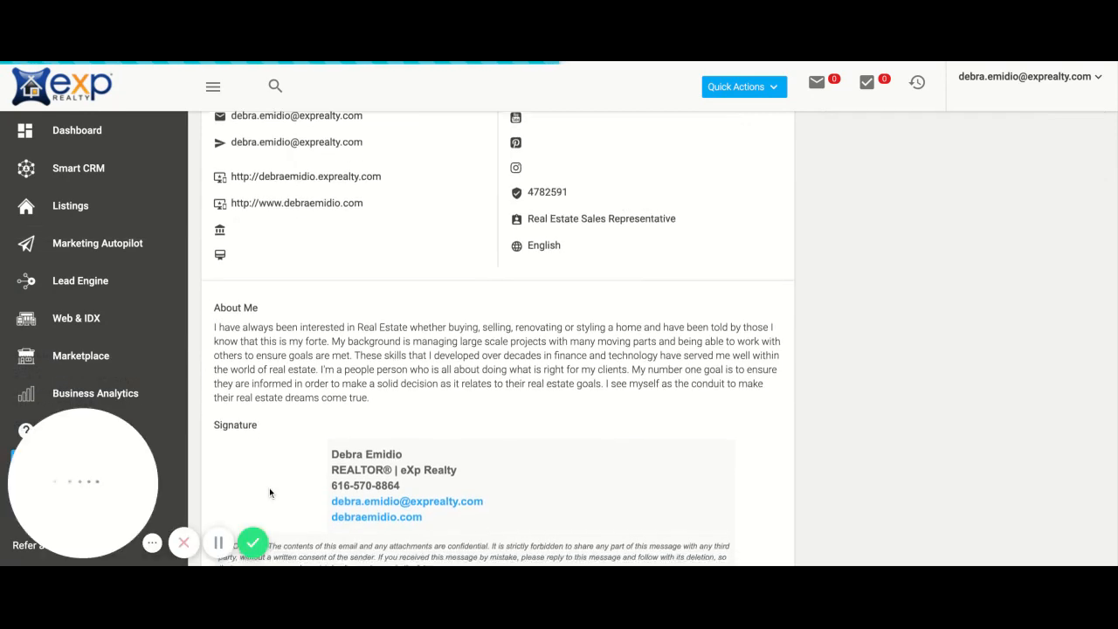
{"action": "scroll", "scroll_direction": "down", "scroll_amount": 3}
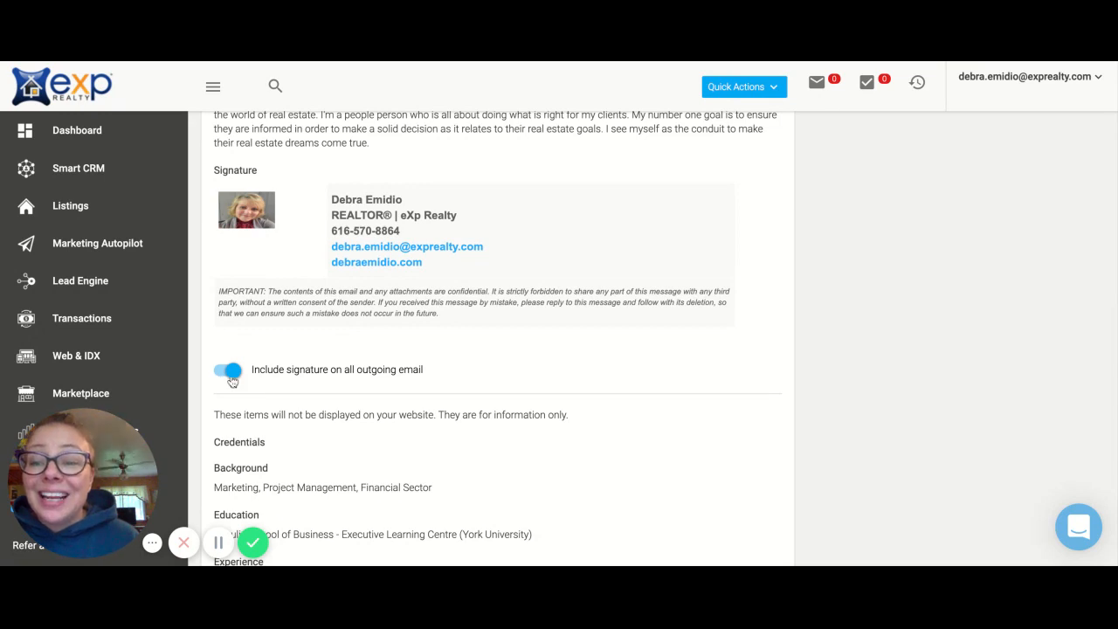
{"action": "mouse_move", "coordinate": [257, 383]}
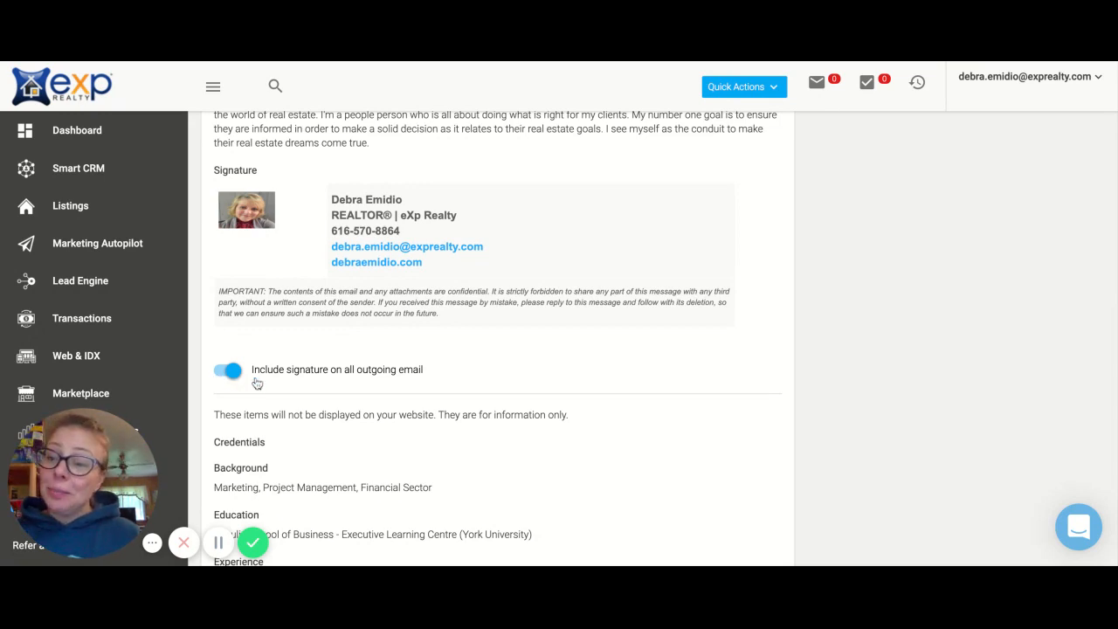